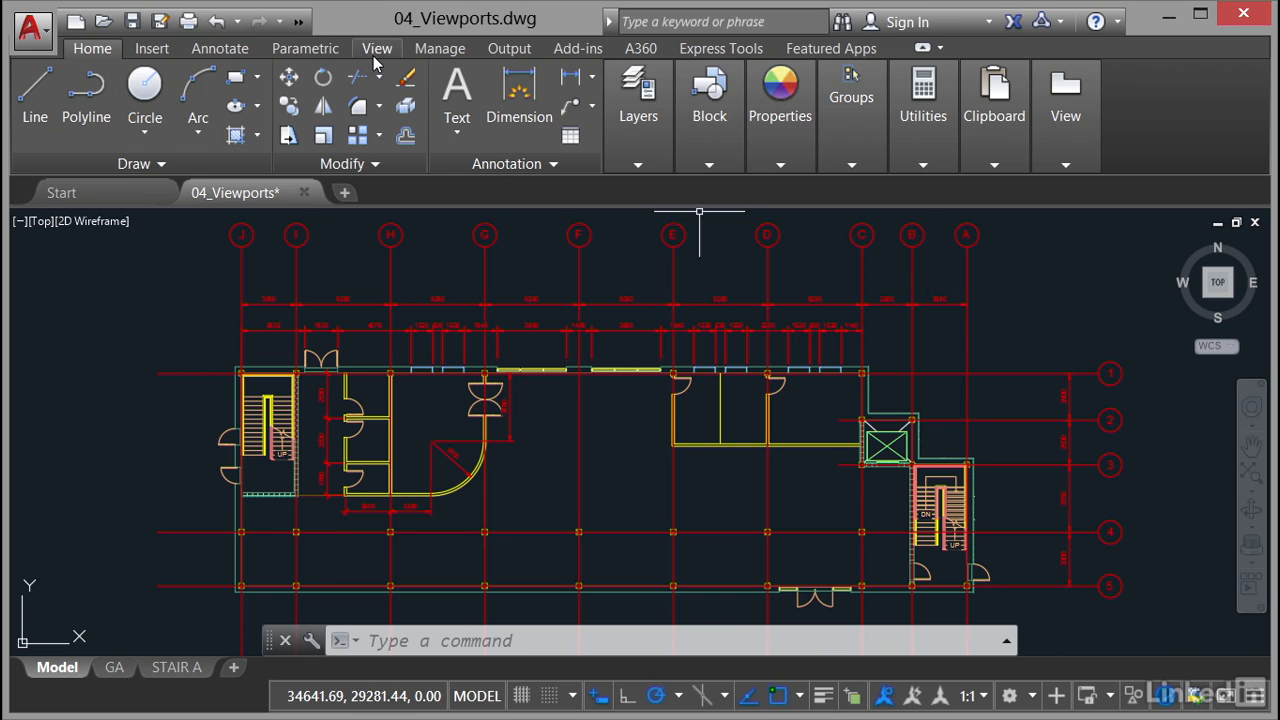
Step: Switch to the STAIR A layout sheet and show the Layout ribbon's viewport tools
{"action": "left_click", "coordinate": [376, 48]}
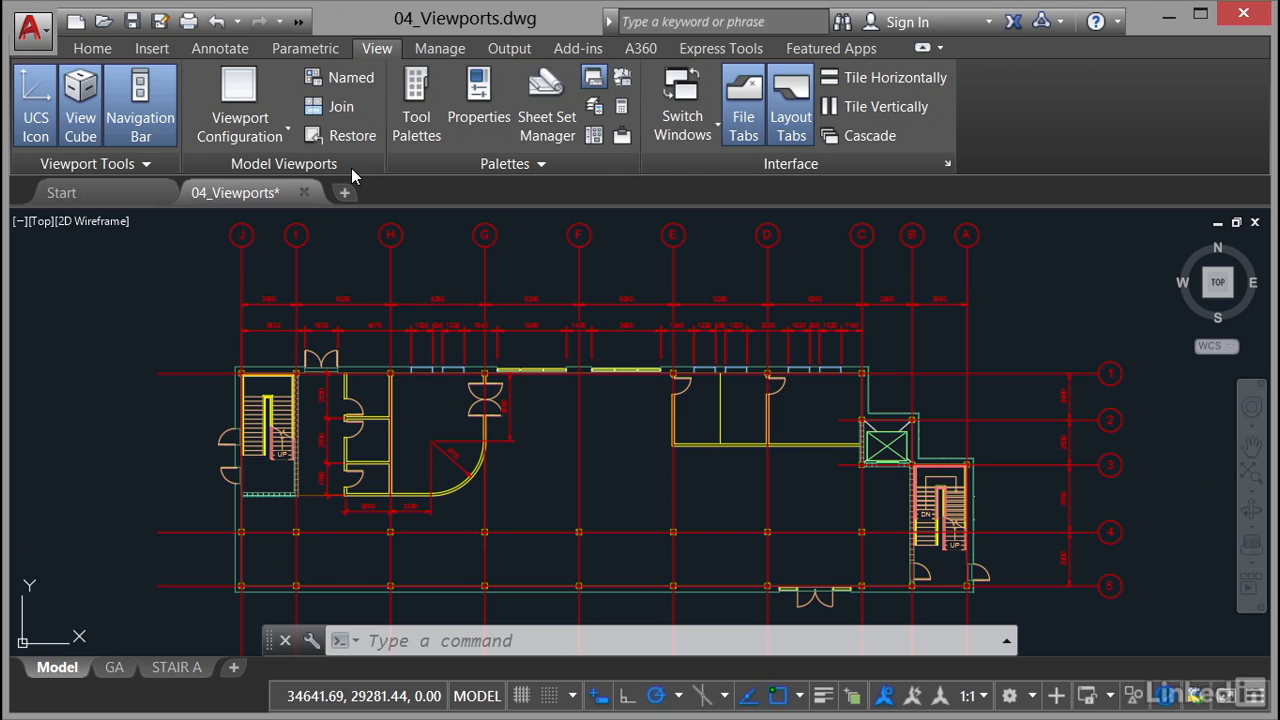
{"action": "mouse_move", "coordinate": [124, 100]}
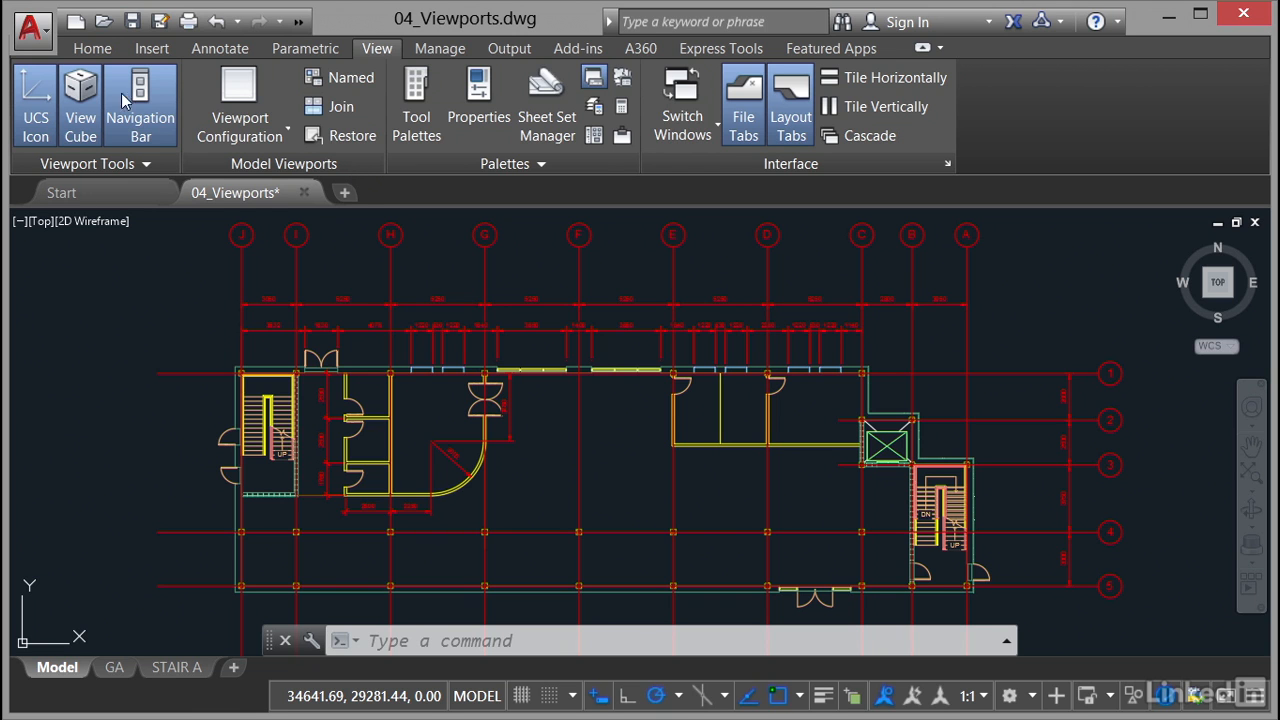
{"action": "left_click", "coordinate": [92, 48]}
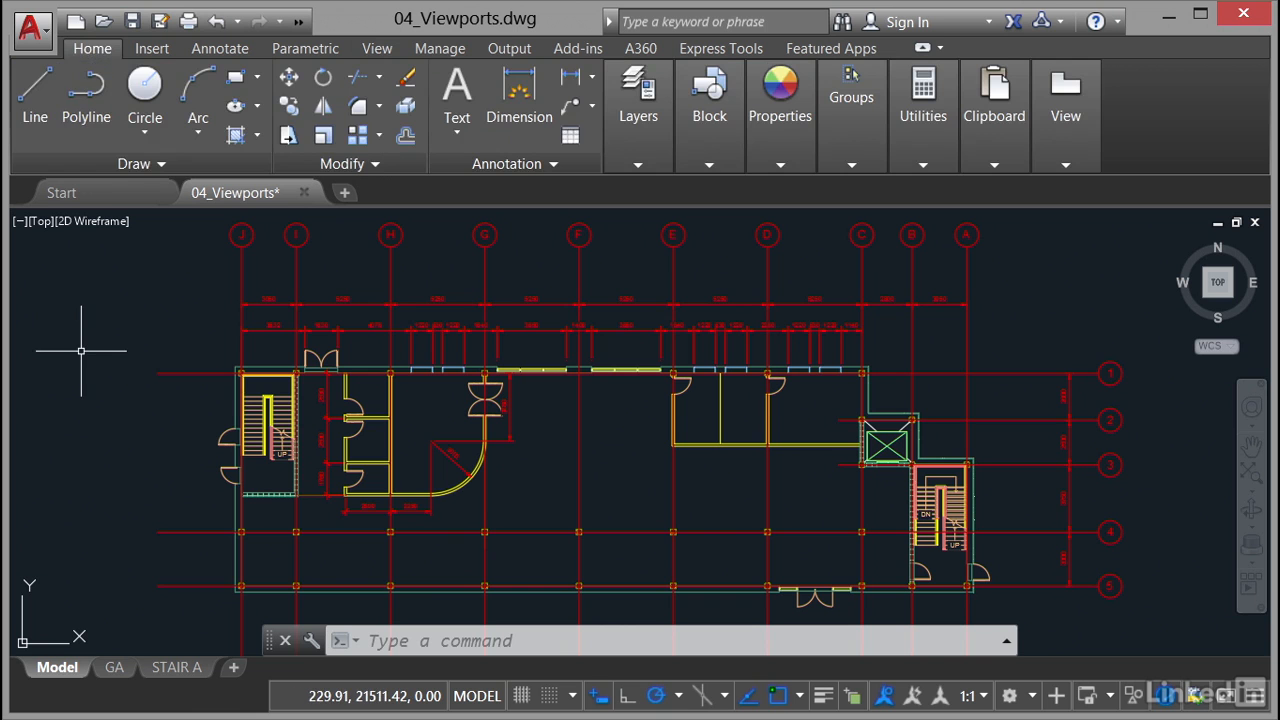
{"action": "mouse_move", "coordinate": [116, 534]}
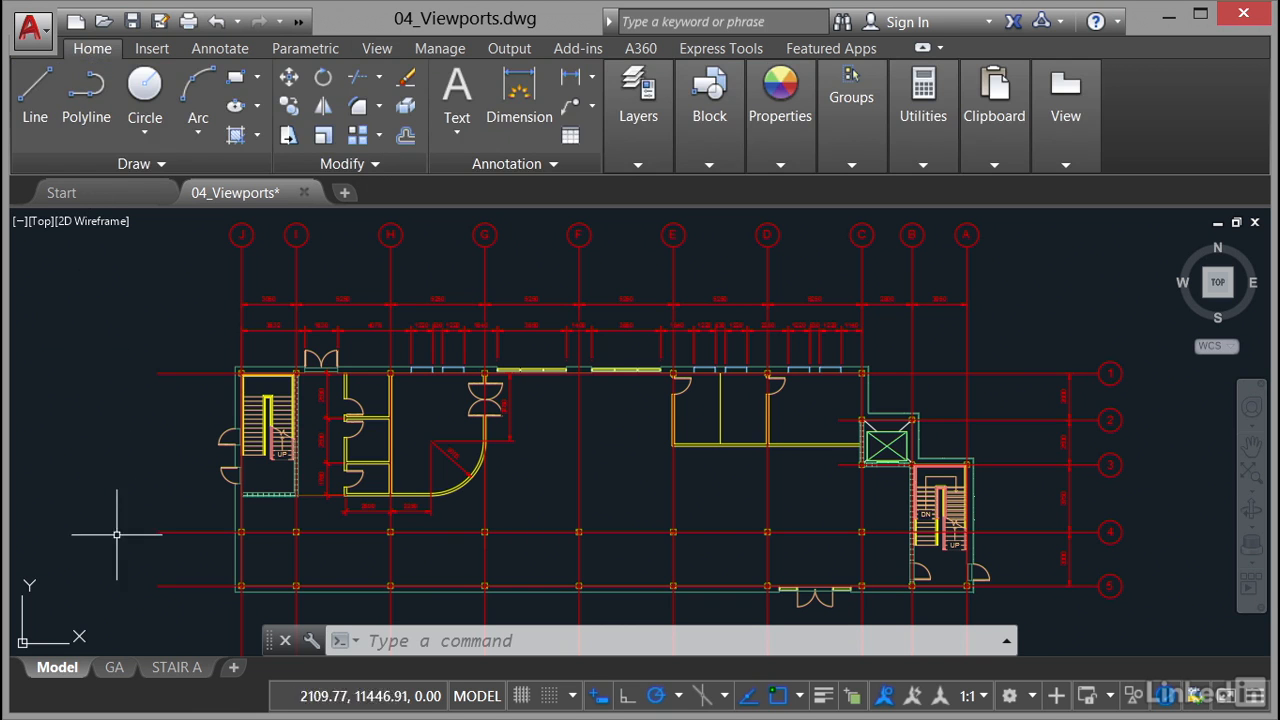
{"action": "left_click", "coordinate": [176, 668]}
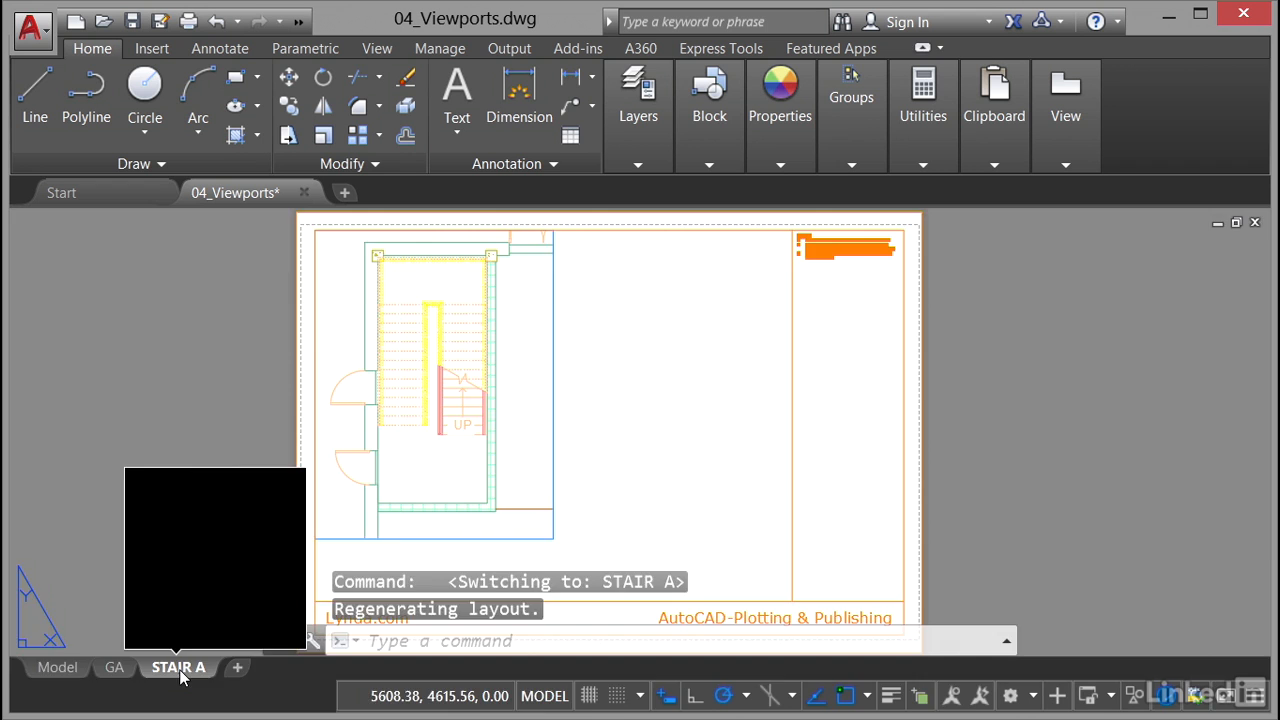
{"action": "left_click", "coordinate": [178, 668]}
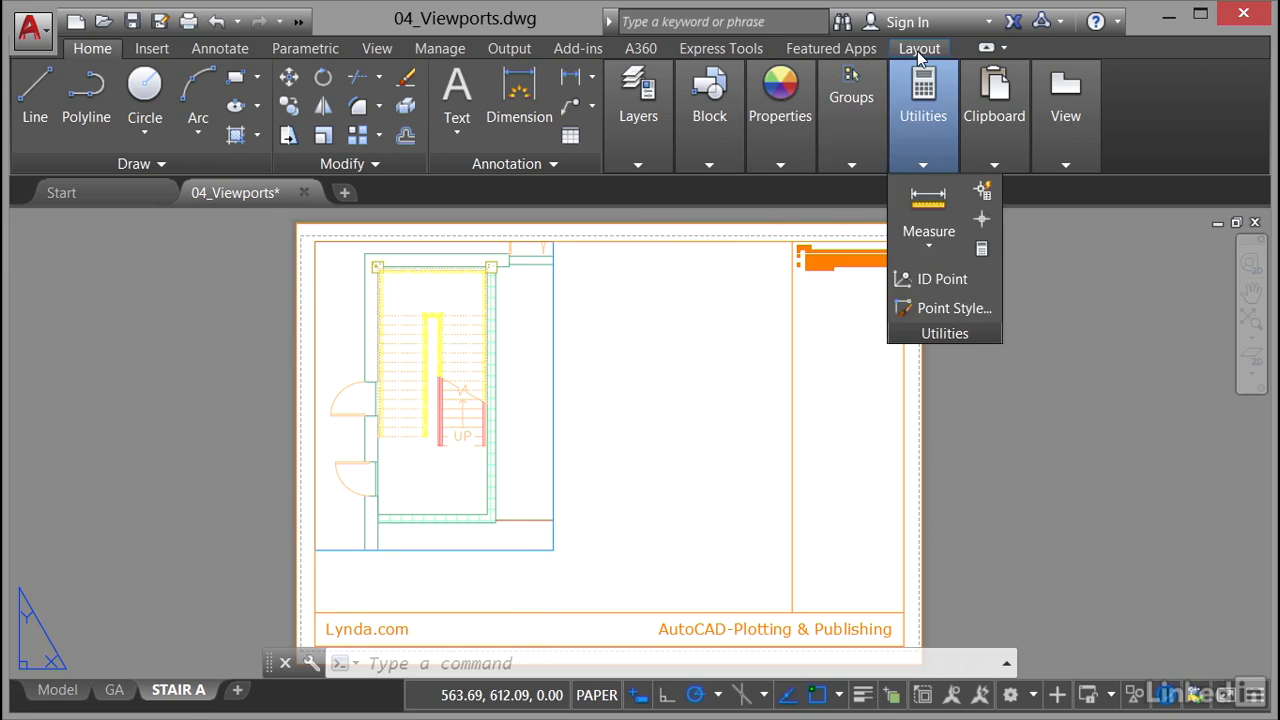
{"action": "left_click", "coordinate": [918, 48]}
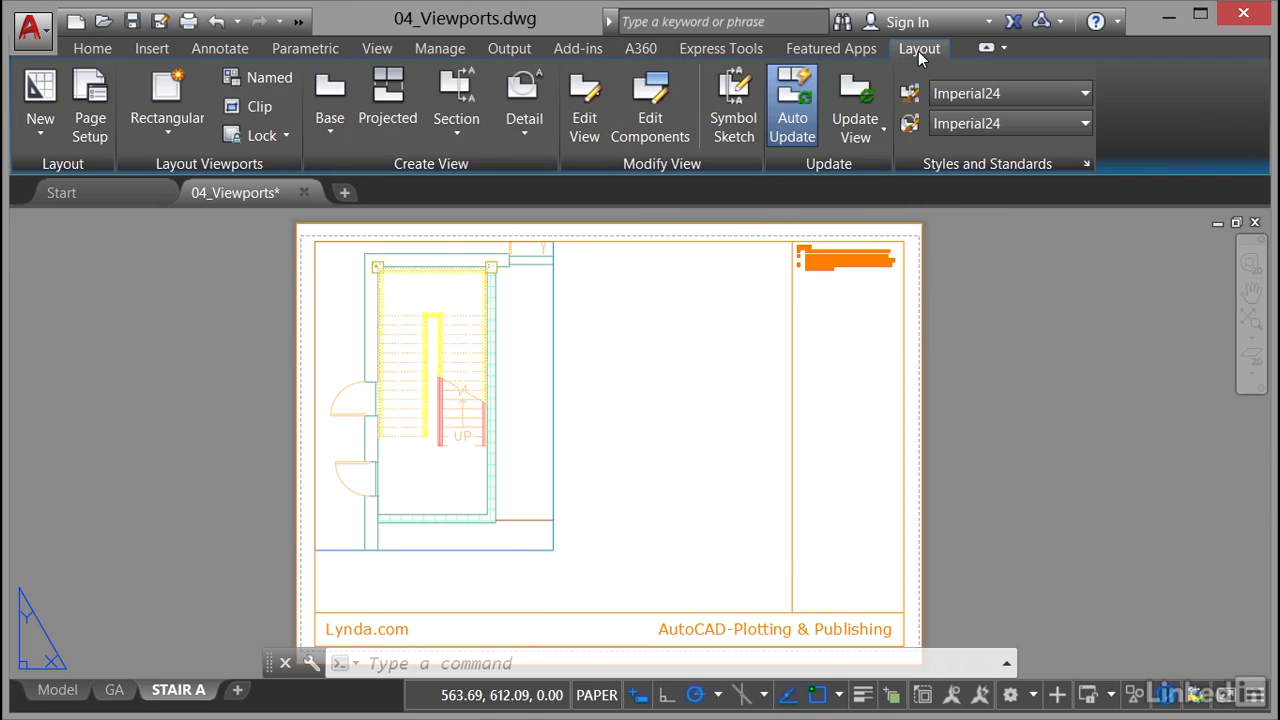
{"action": "mouse_move", "coordinate": [944, 270]}
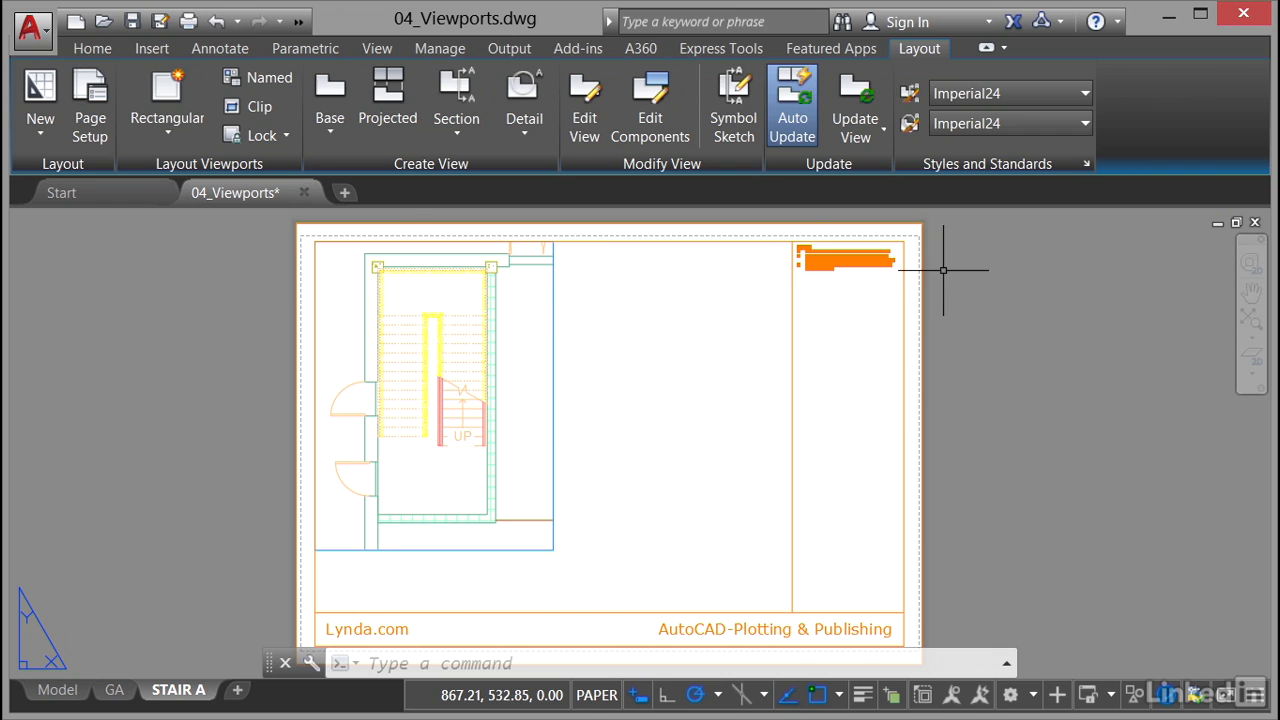
{"action": "mouse_move", "coordinate": [950, 310]}
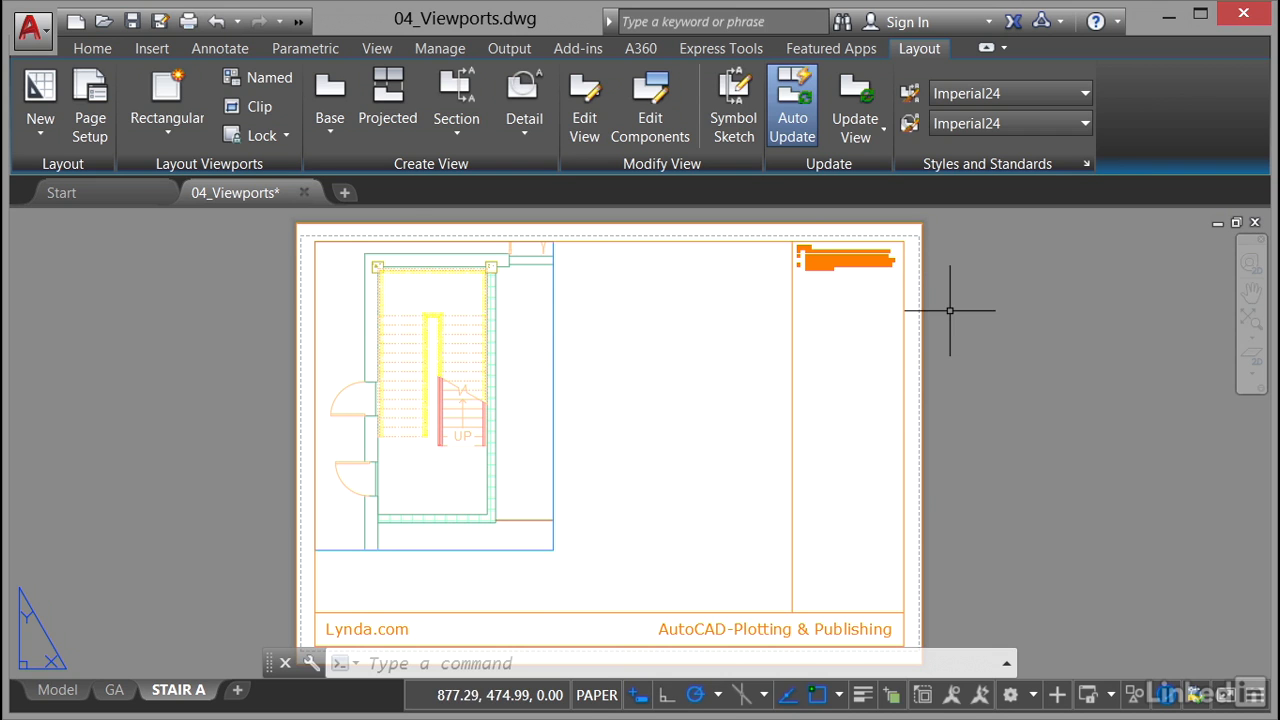
{"action": "mouse_move", "coordinate": [988, 310]}
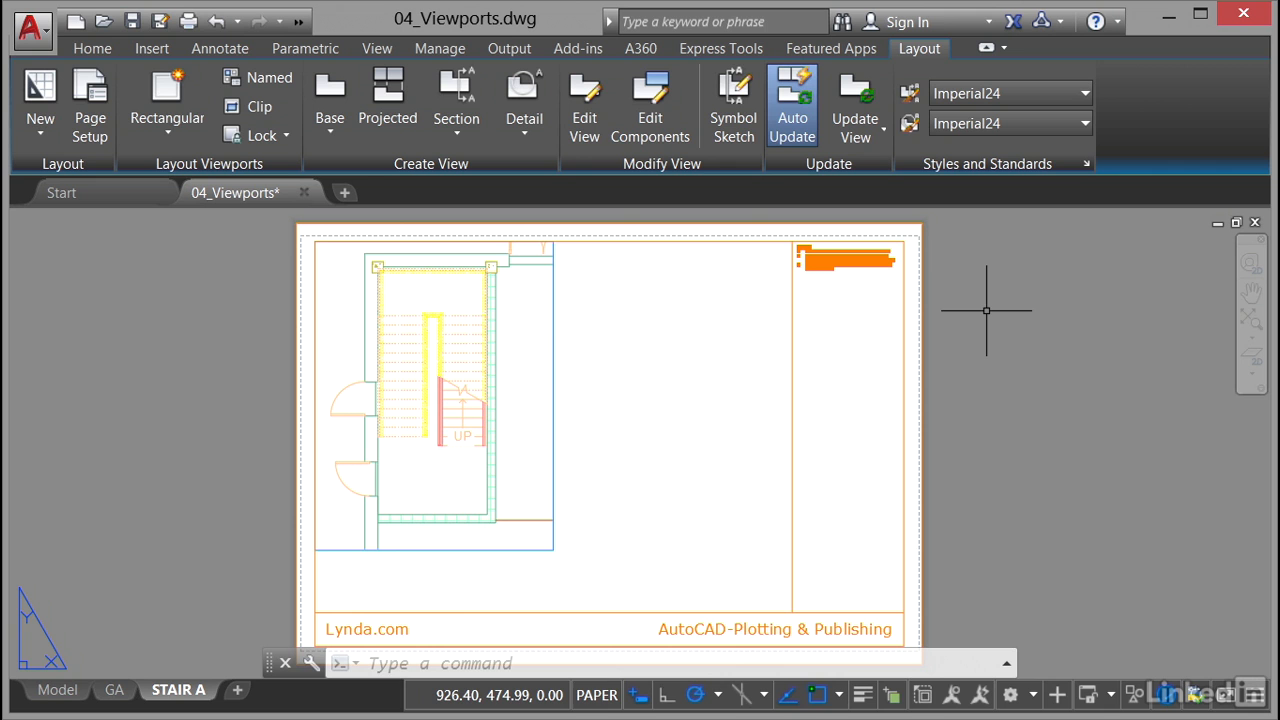
{"action": "mouse_move", "coordinate": [900, 348]}
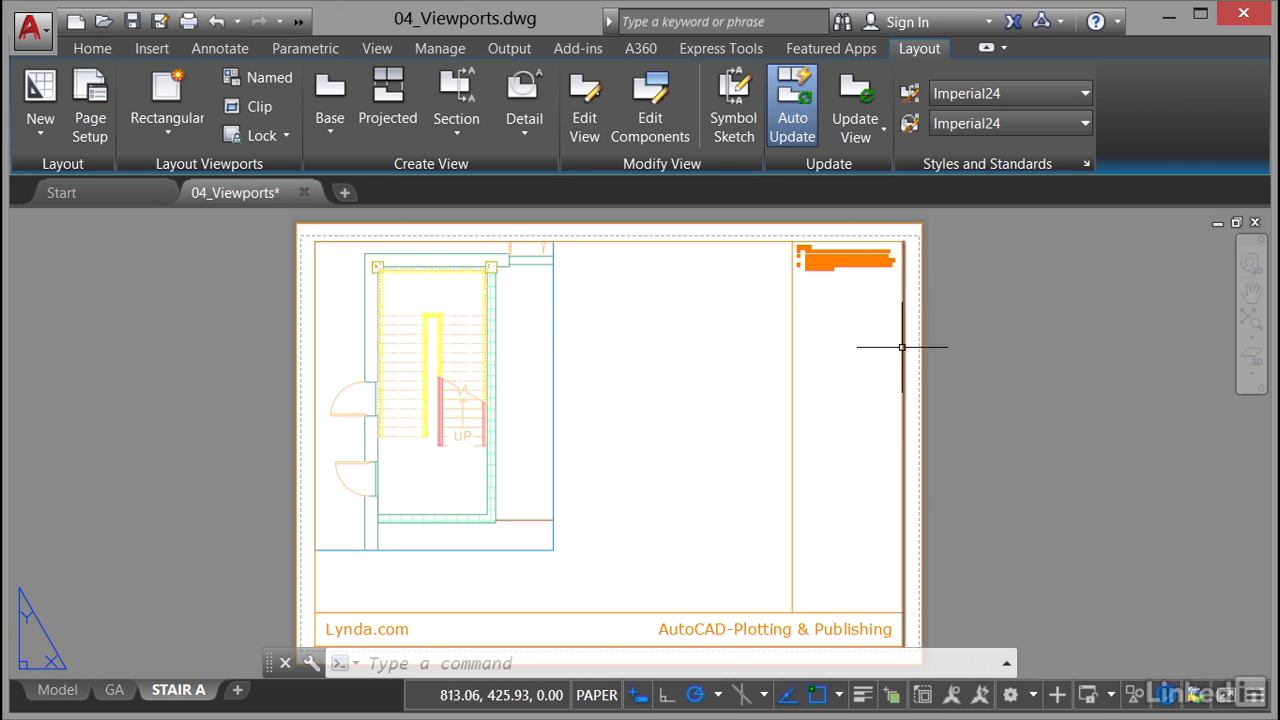
{"action": "left_click", "coordinate": [552, 384]}
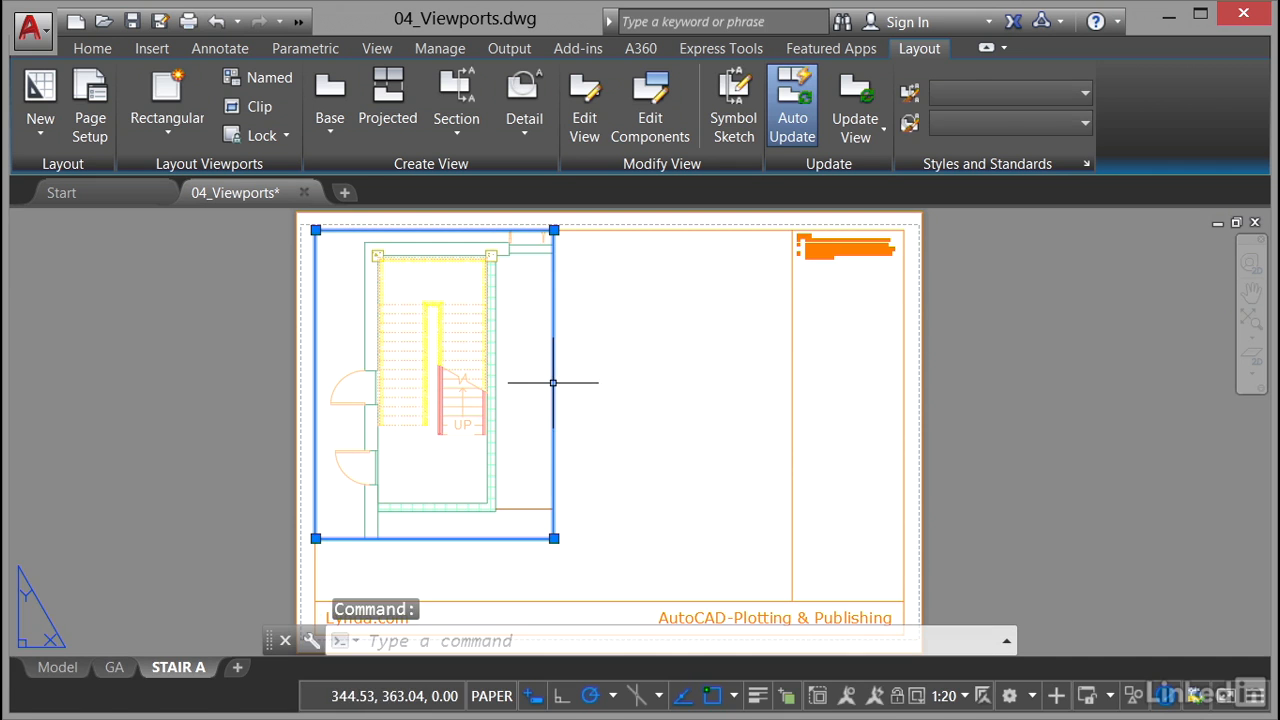
{"action": "mouse_move", "coordinate": [820, 588]}
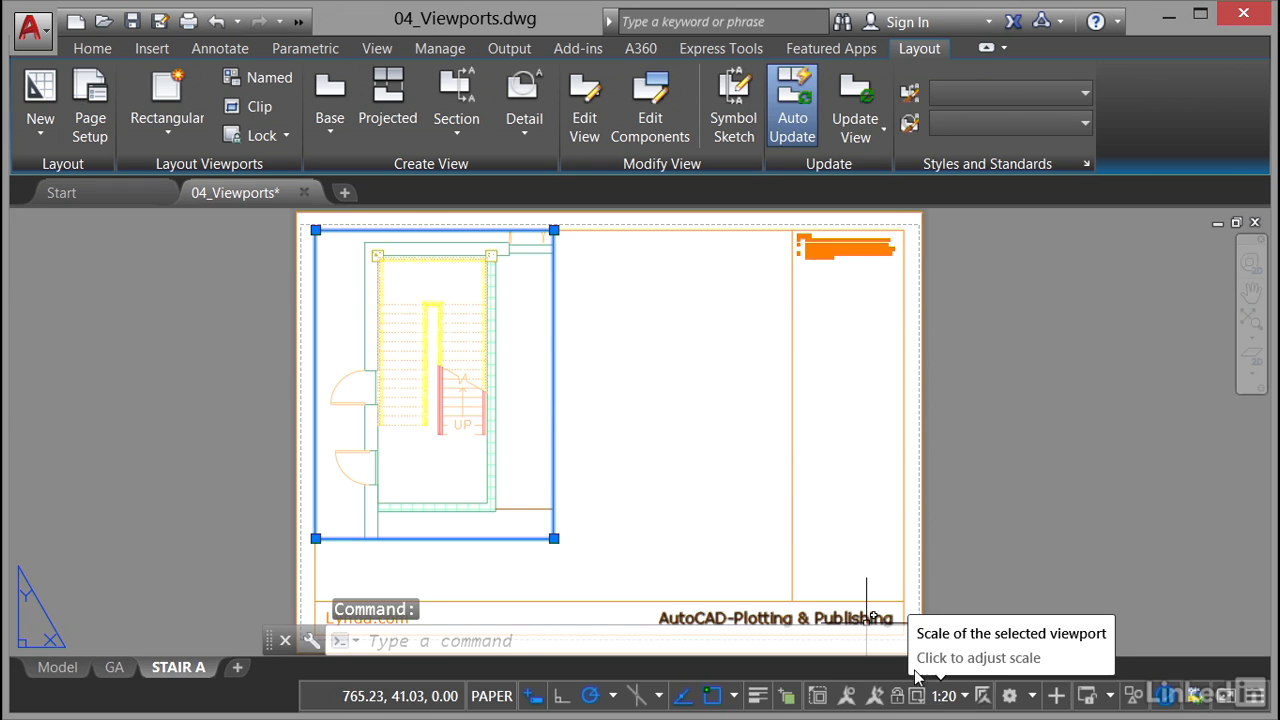
{"action": "mouse_move", "coordinate": [634, 440]}
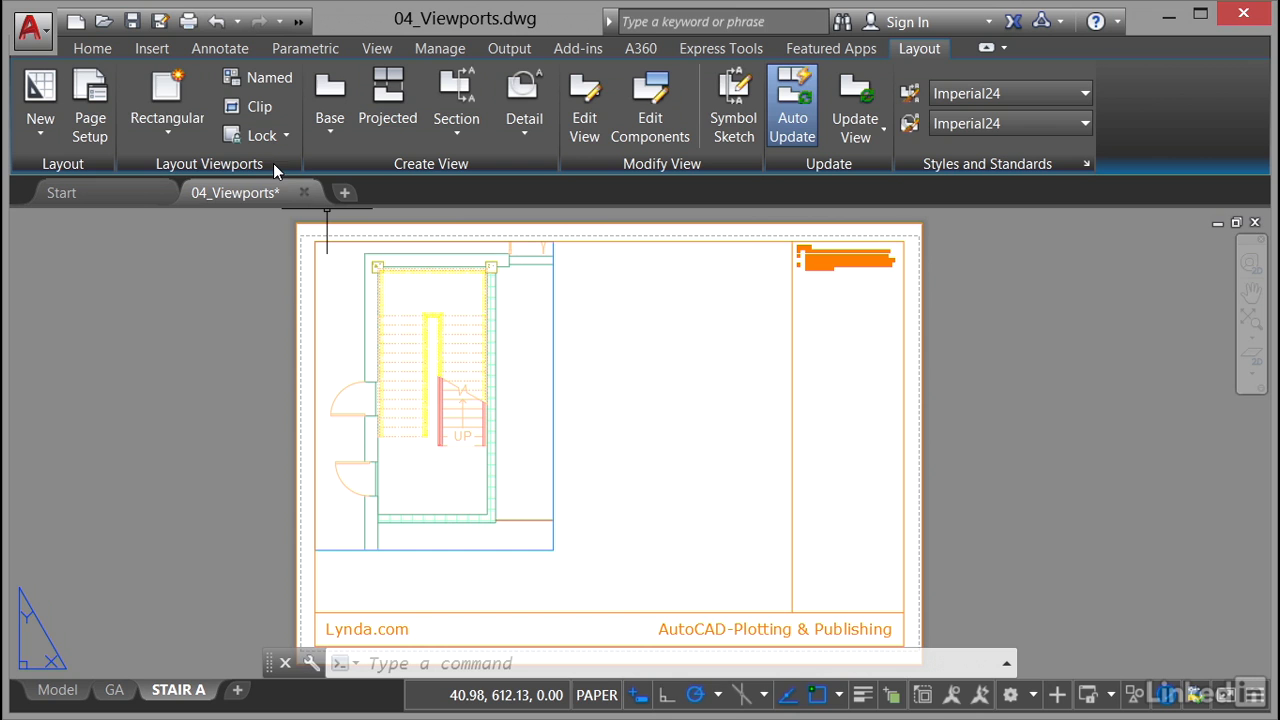
Step: Deselect the stair viewport and show the viewport lock/unlock choices
{"action": "left_click", "coordinate": [168, 100]}
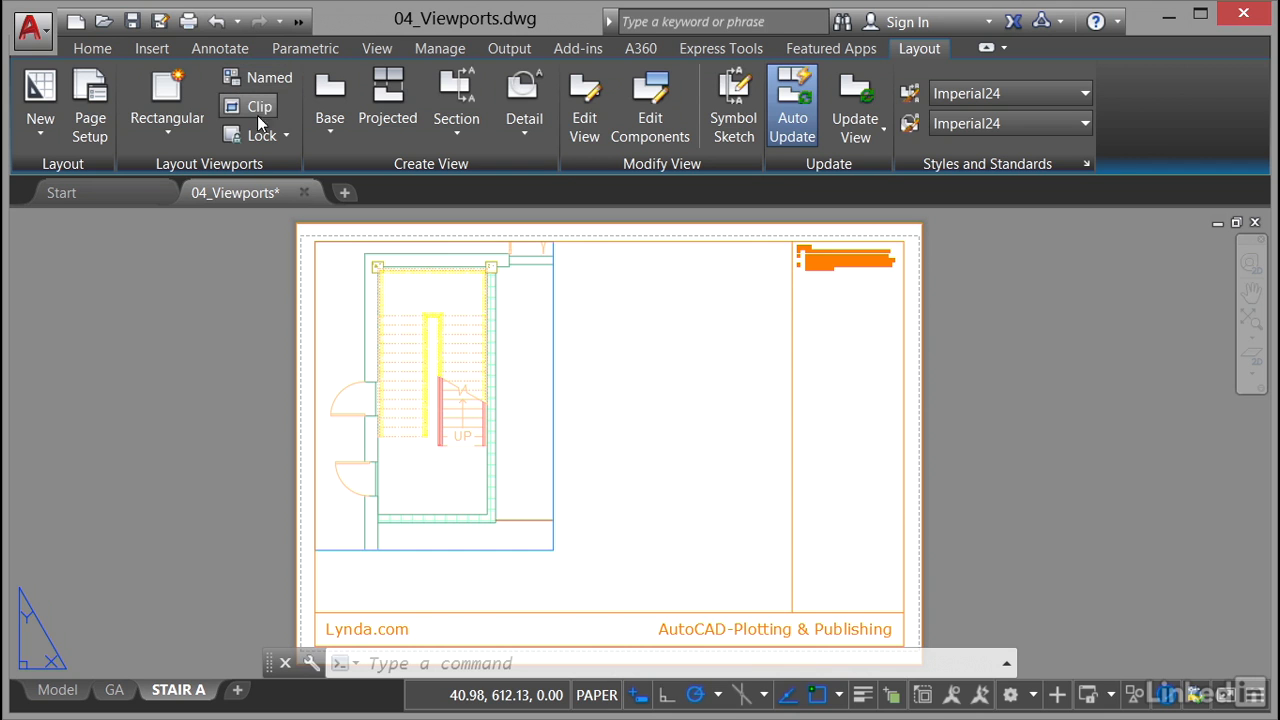
{"action": "left_click", "coordinate": [262, 136]}
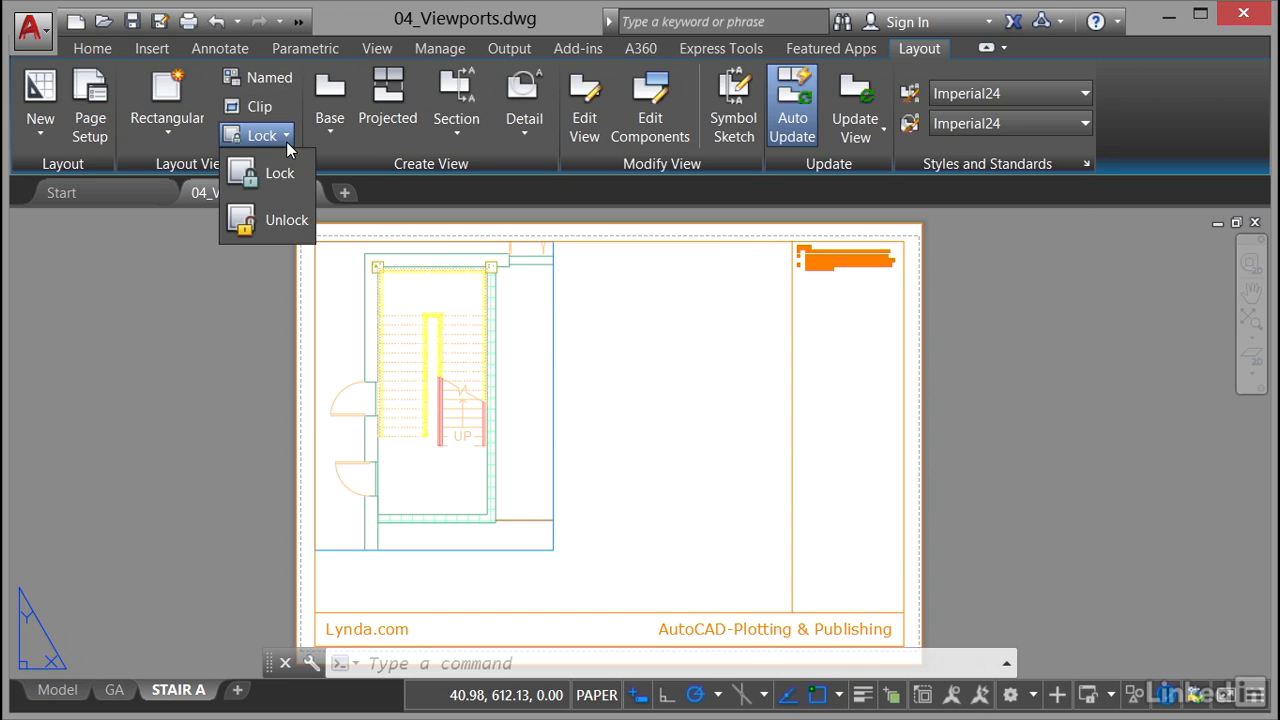
{"action": "left_click", "coordinate": [280, 172]}
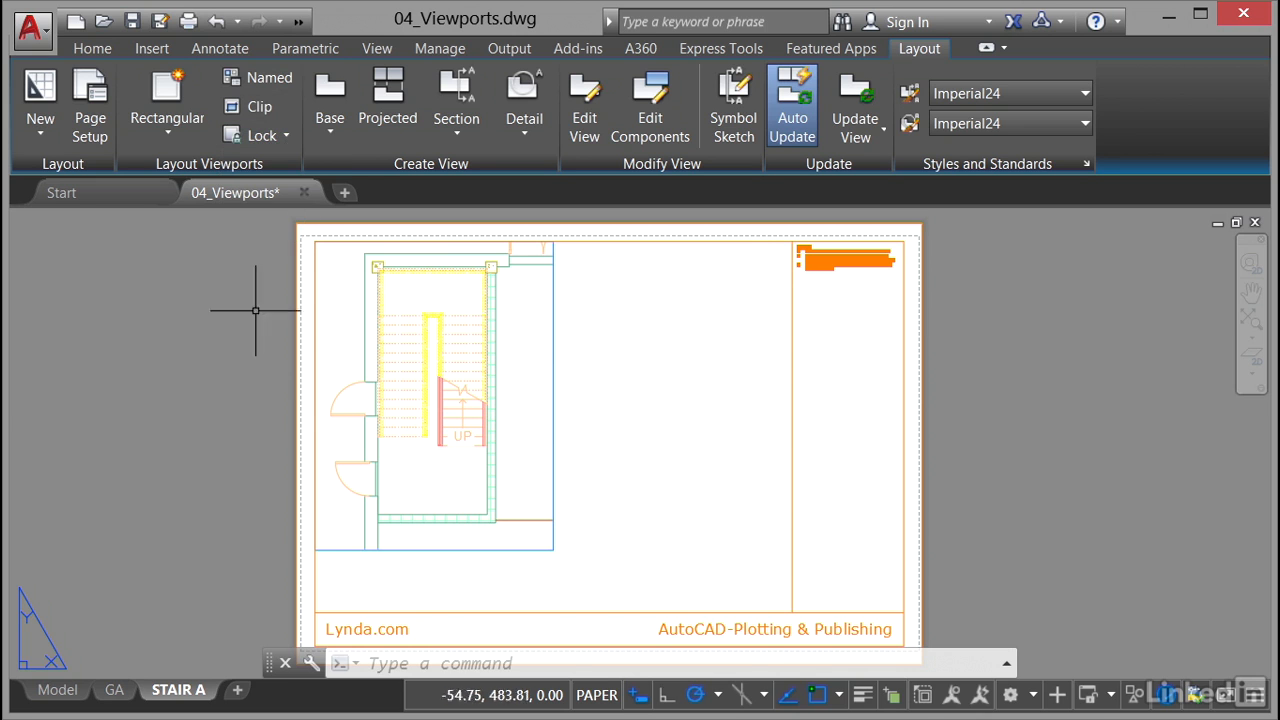
{"action": "mouse_move", "coordinate": [620, 312]}
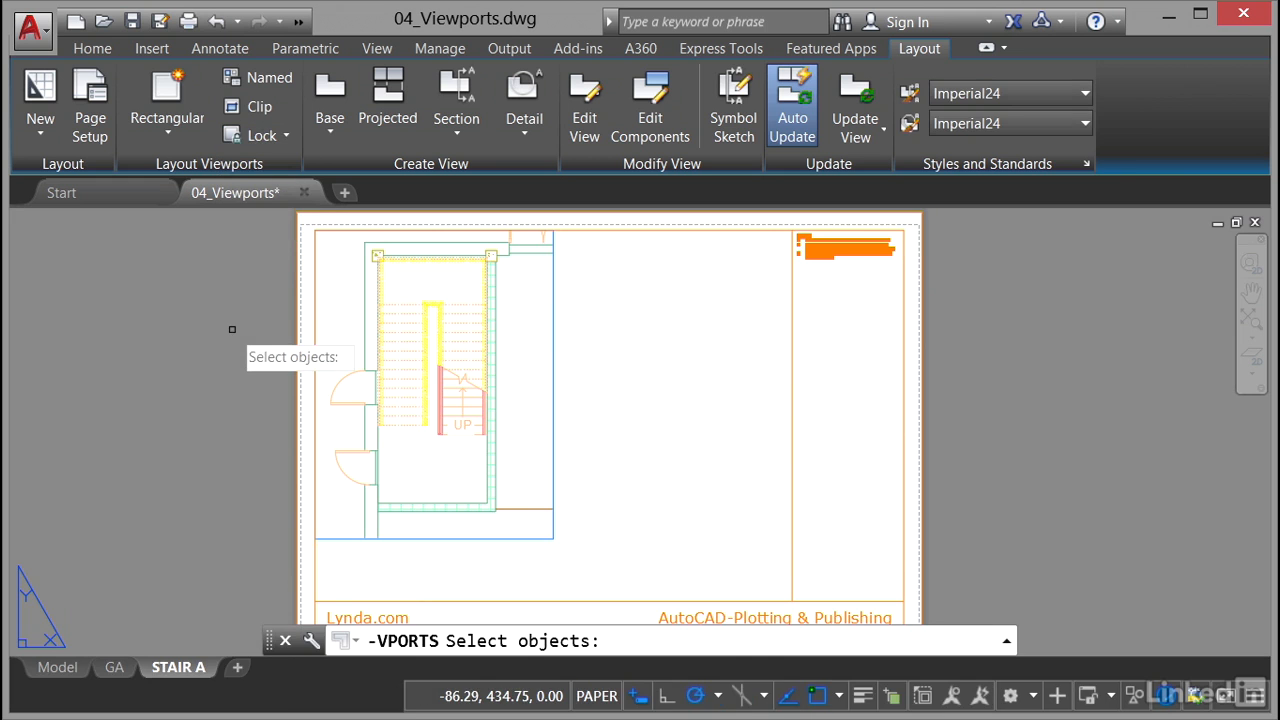
{"action": "mouse_move", "coordinate": [232, 328]}
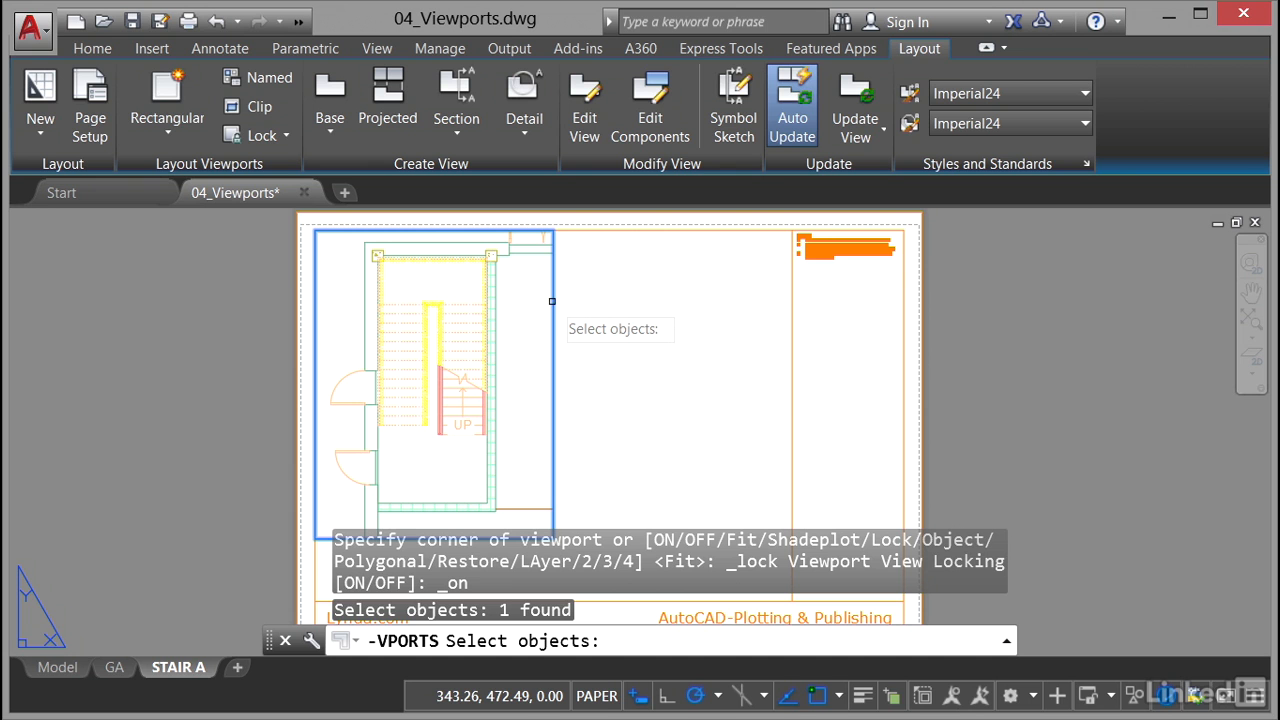
{"action": "mouse_move", "coordinate": [676, 316]}
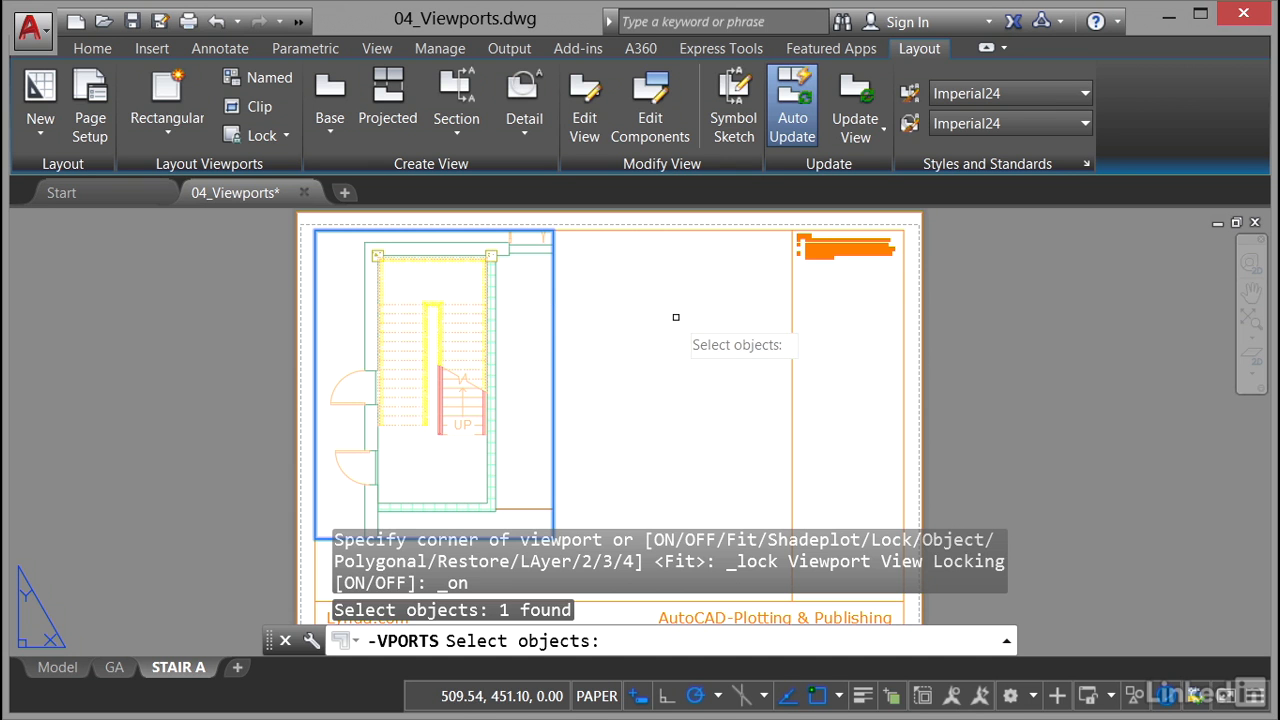
{"action": "key", "text": "Escape"}
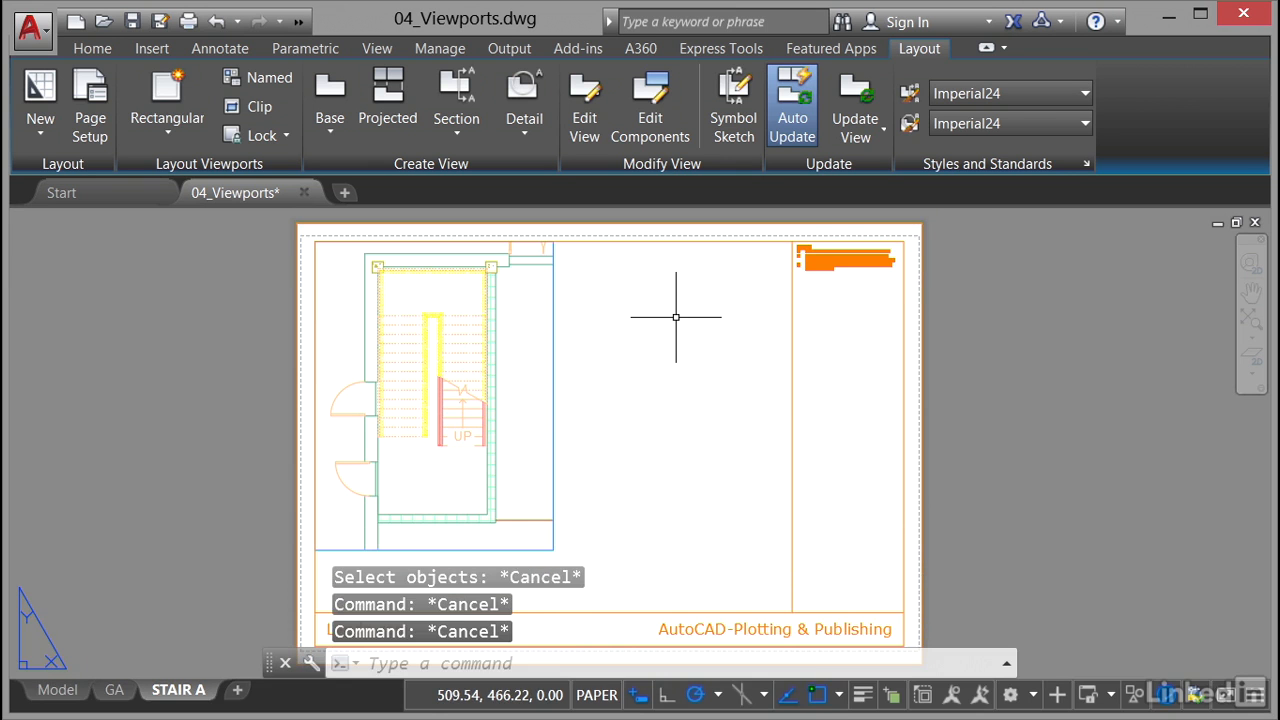
Step: Lock the selected 1:20 stair viewport's view, then review the lock choices without changes
{"action": "left_click", "coordinate": [430, 390]}
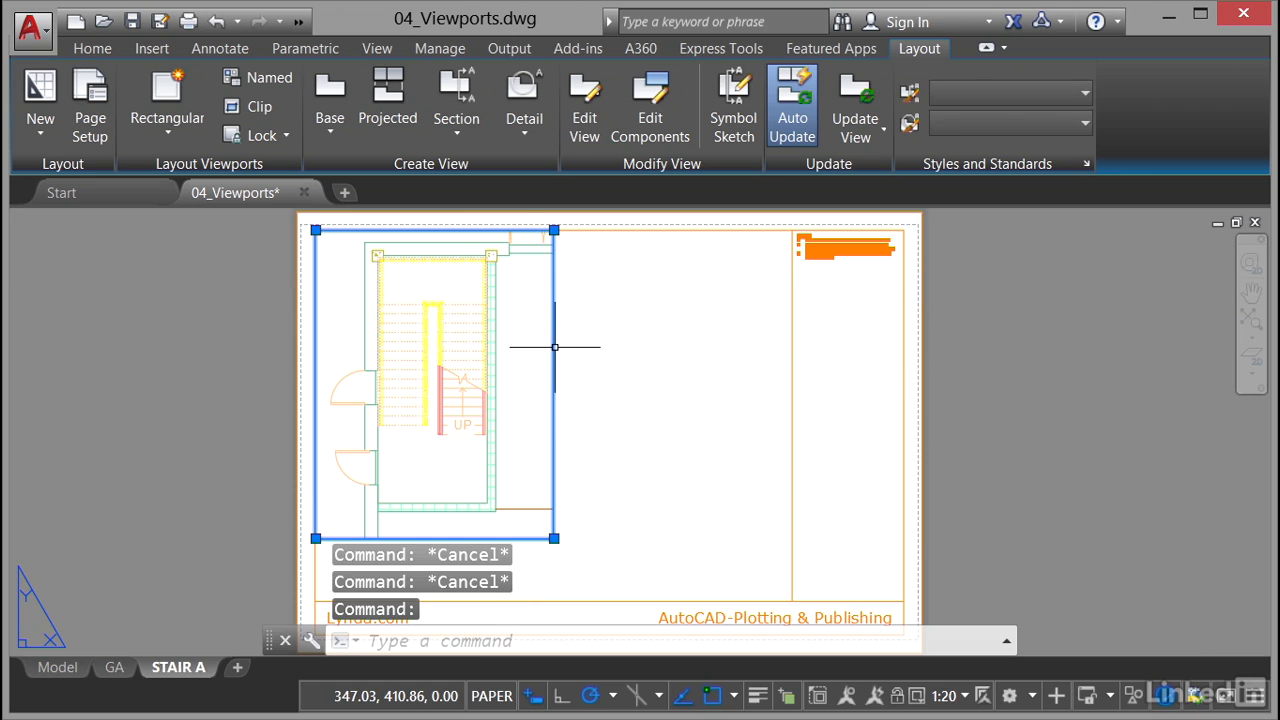
{"action": "mouse_move", "coordinate": [614, 336]}
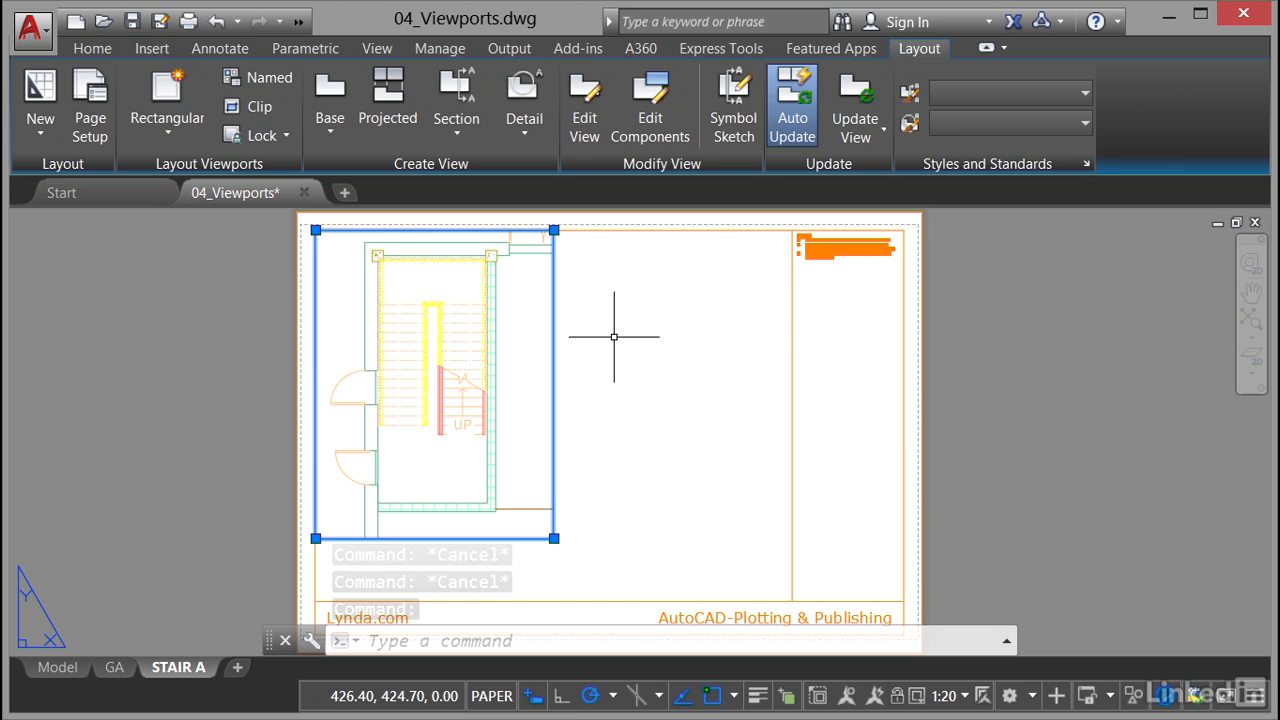
{"action": "mouse_move", "coordinate": [538, 276]}
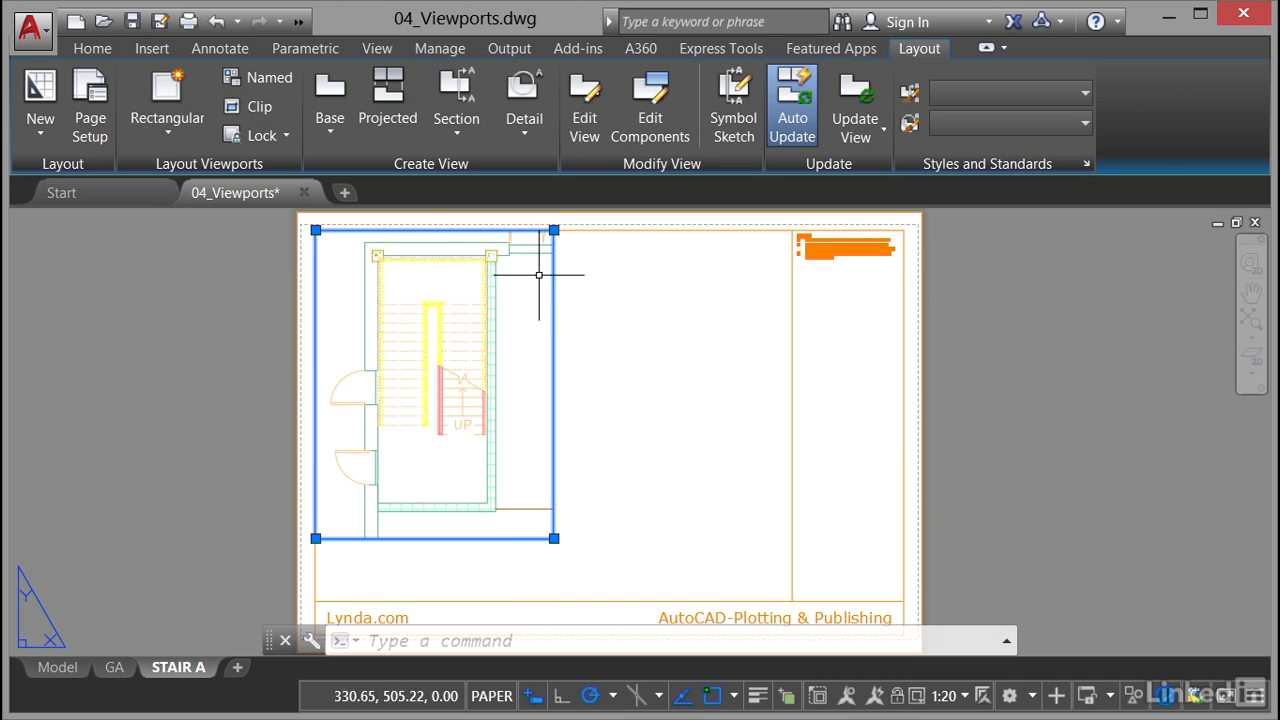
{"action": "left_click", "coordinate": [288, 136]}
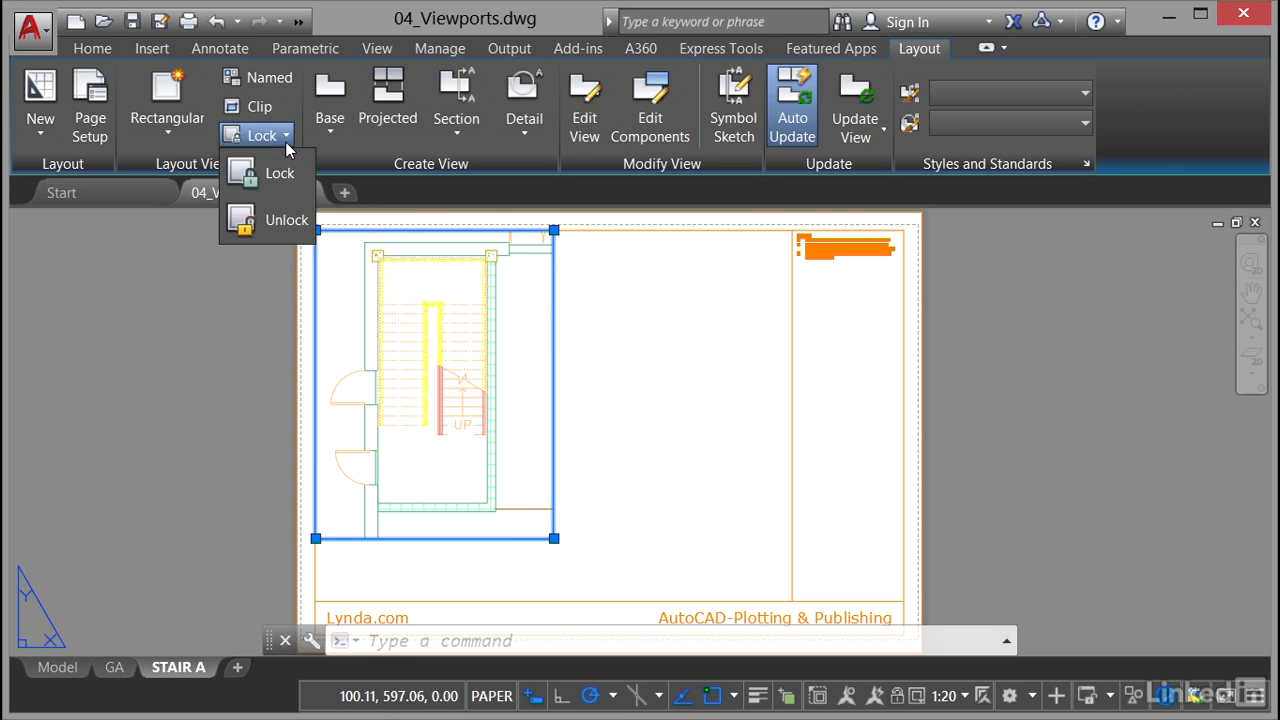
{"action": "left_click", "coordinate": [280, 172]}
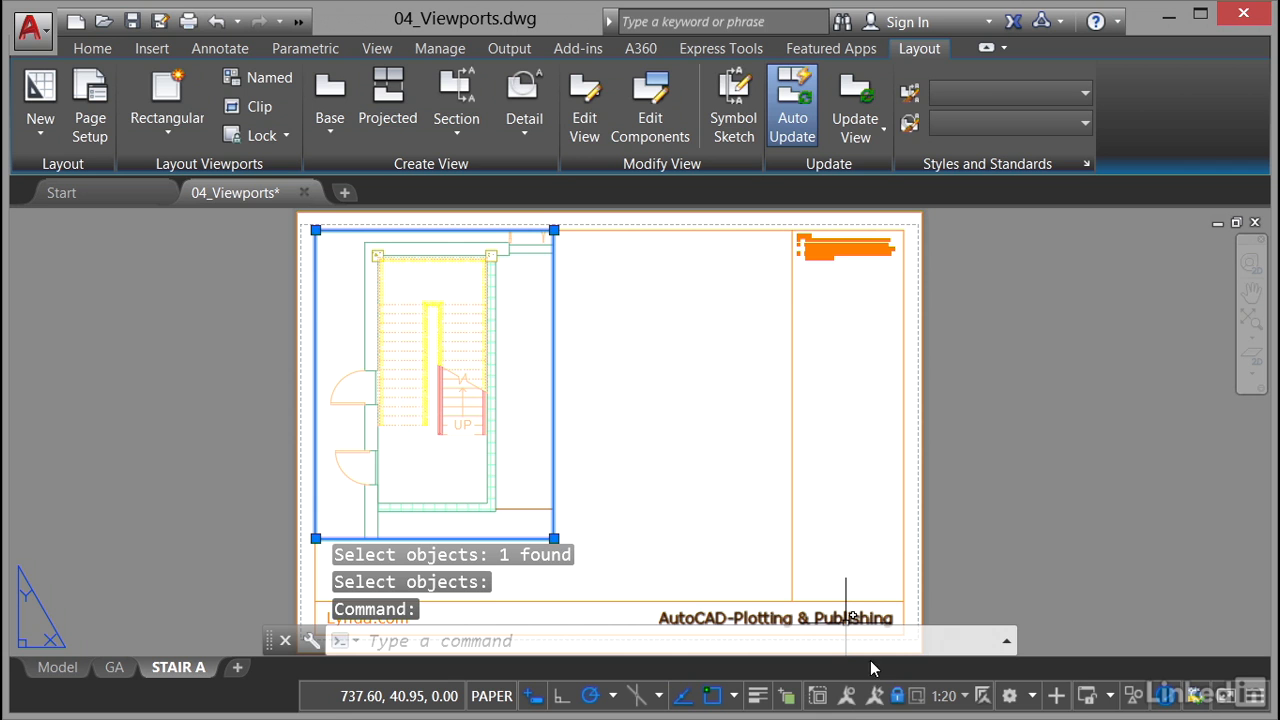
{"action": "mouse_move", "coordinate": [896, 696]}
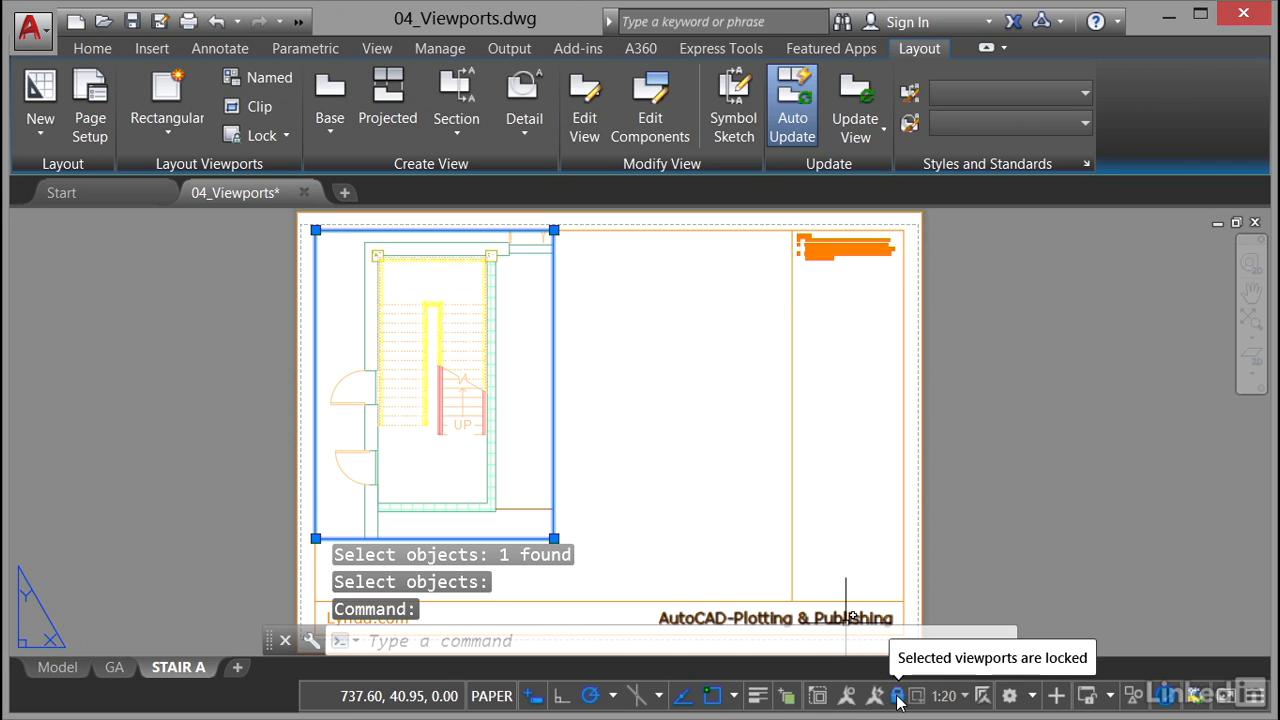
{"action": "mouse_move", "coordinate": [672, 450]}
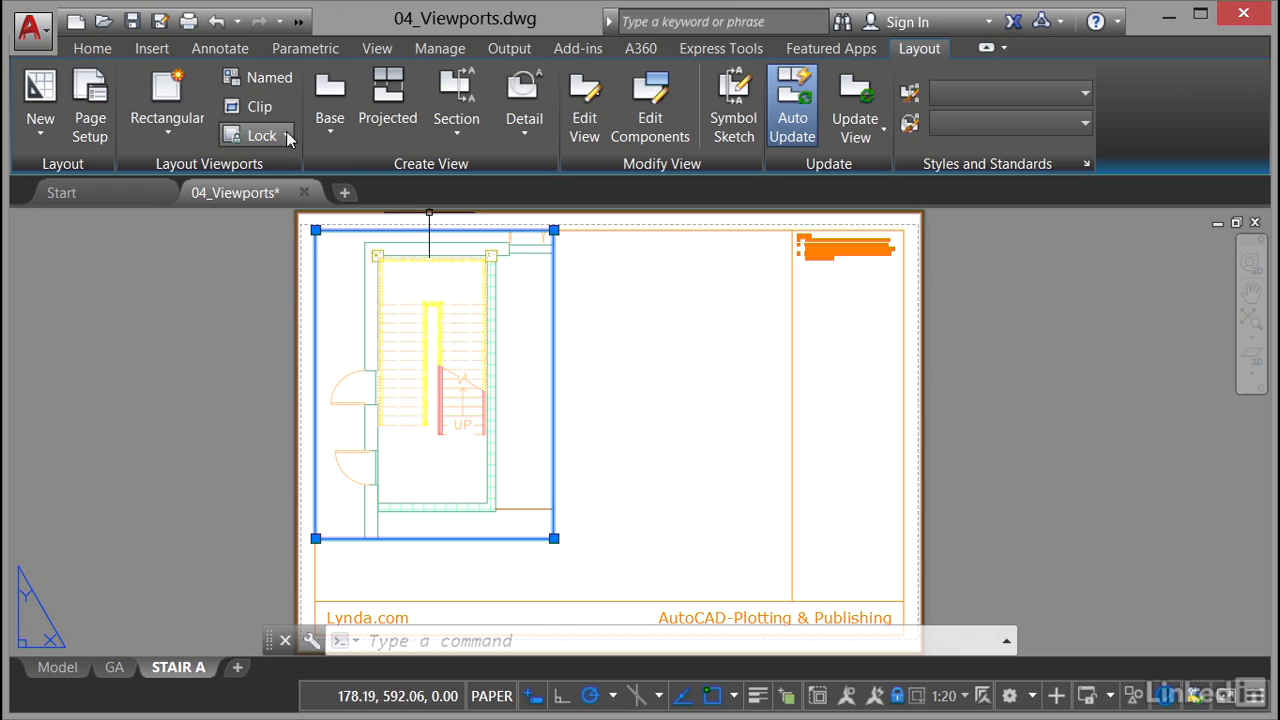
{"action": "left_click", "coordinate": [260, 136]}
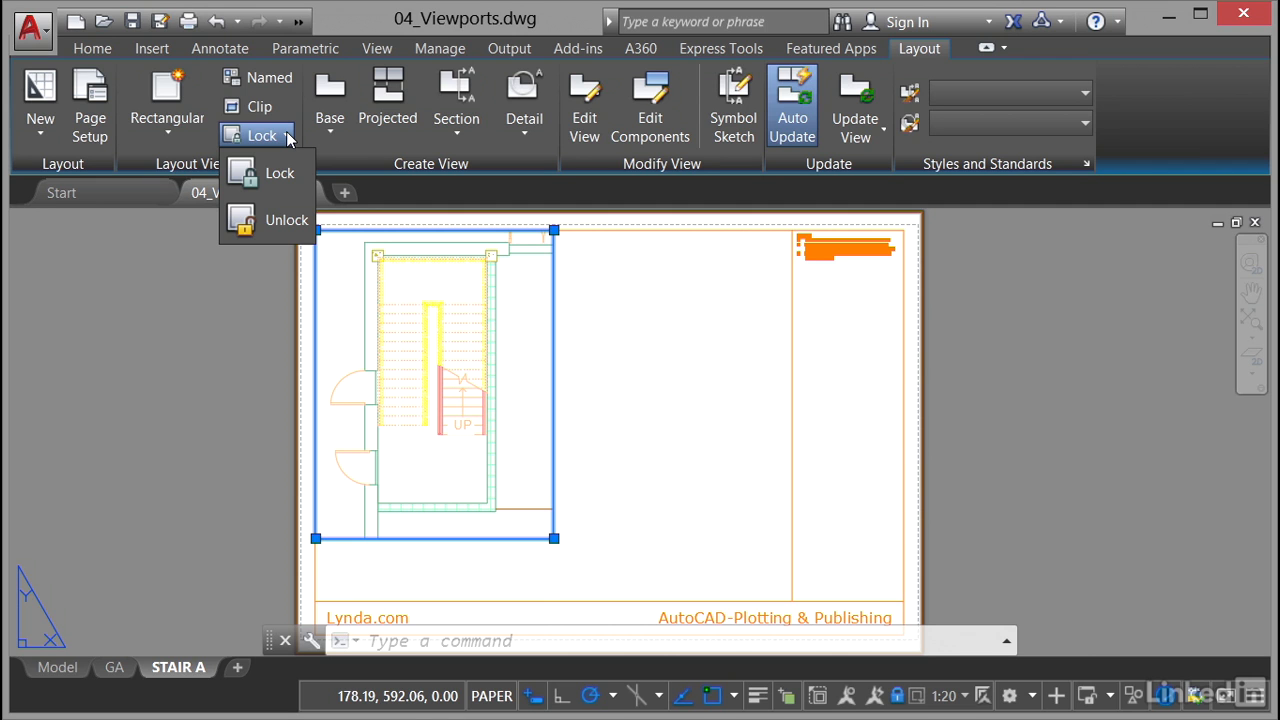
{"action": "left_click", "coordinate": [280, 172]}
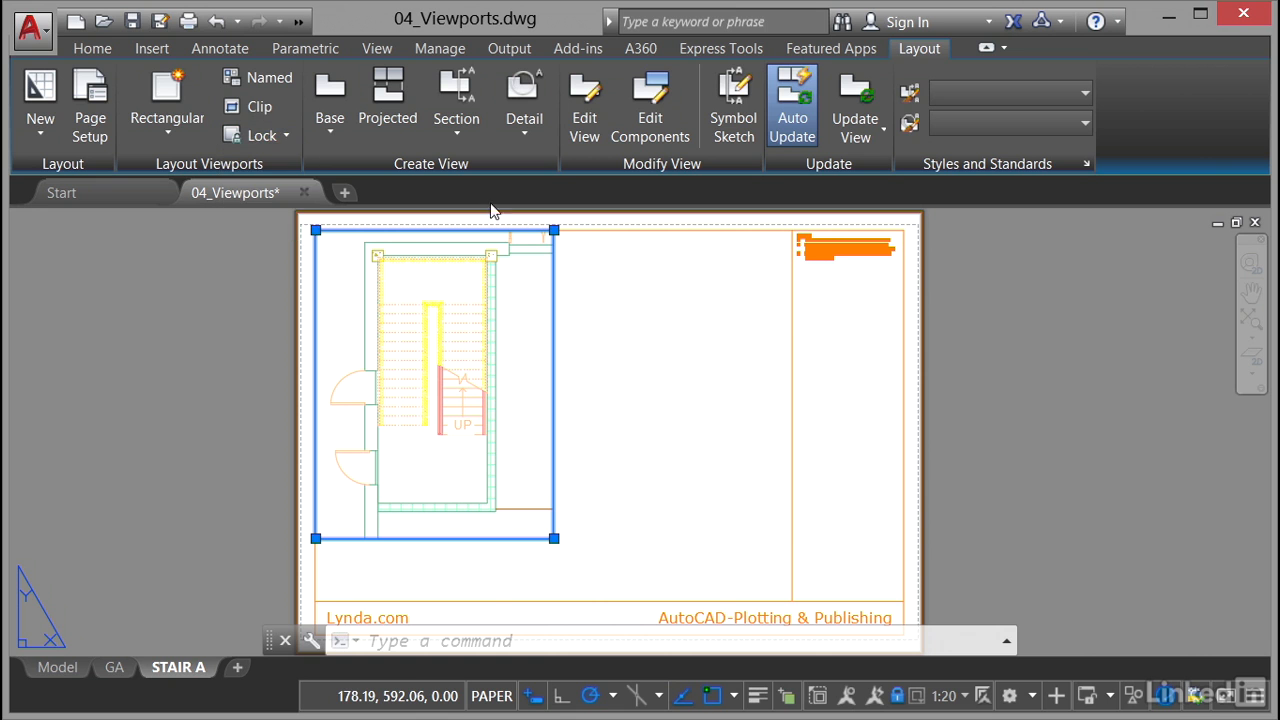
{"action": "mouse_move", "coordinate": [660, 328]}
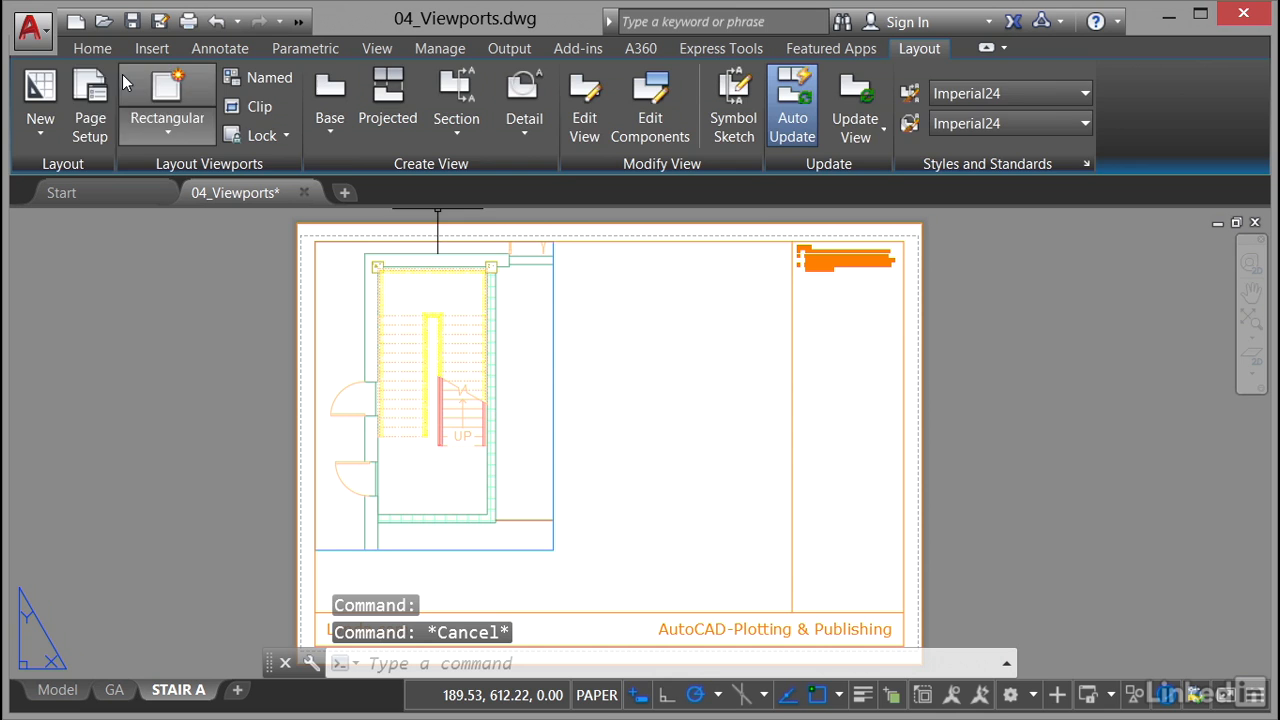
{"action": "left_click", "coordinate": [92, 48]}
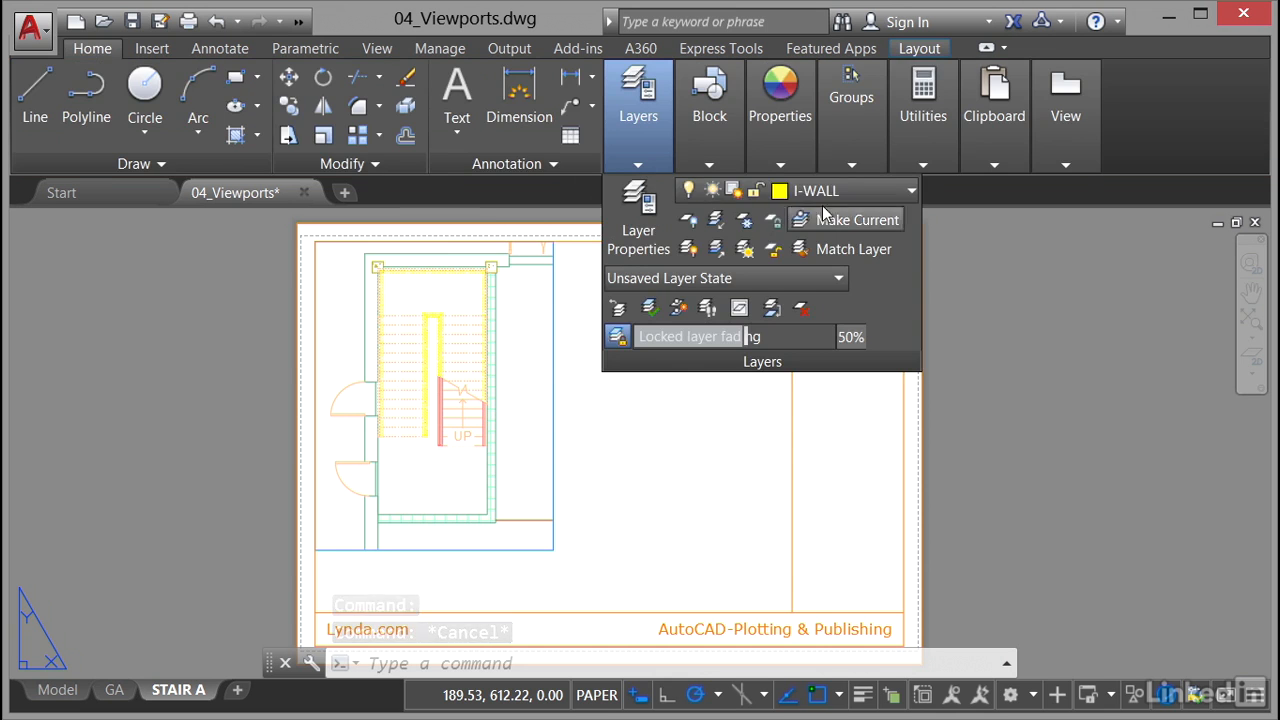
{"action": "left_click", "coordinate": [908, 192]}
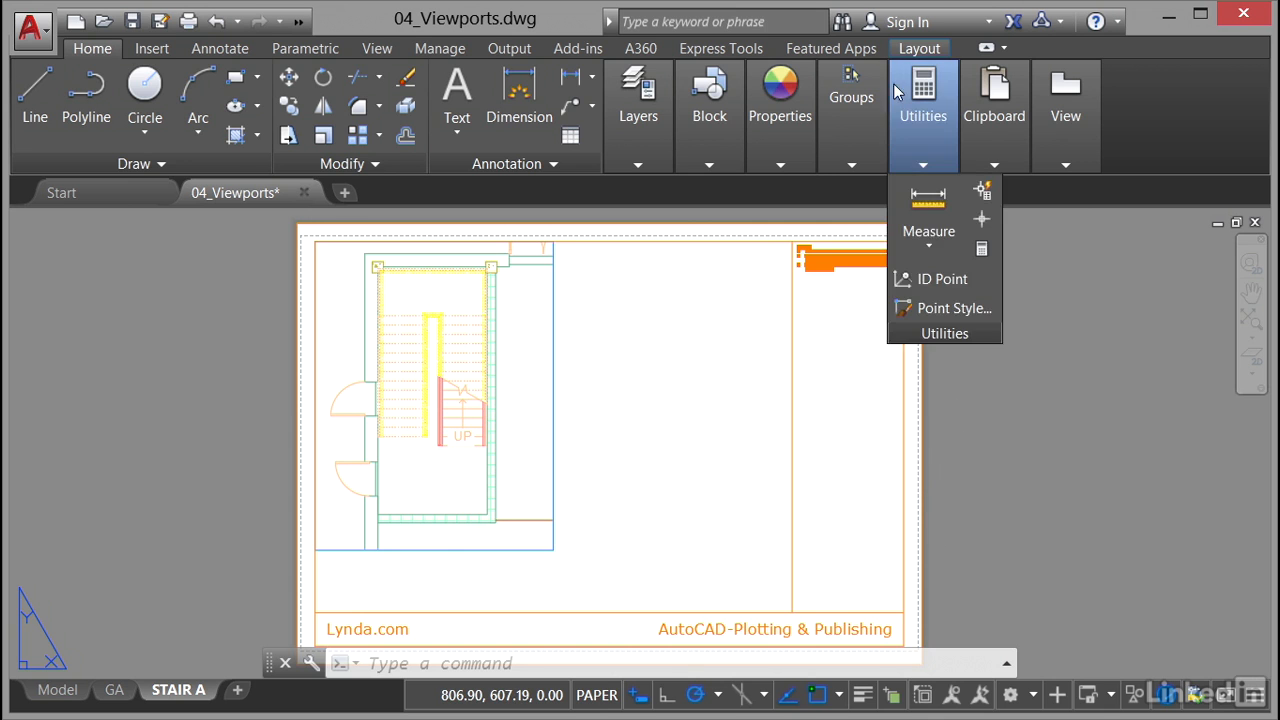
{"action": "left_click", "coordinate": [920, 48]}
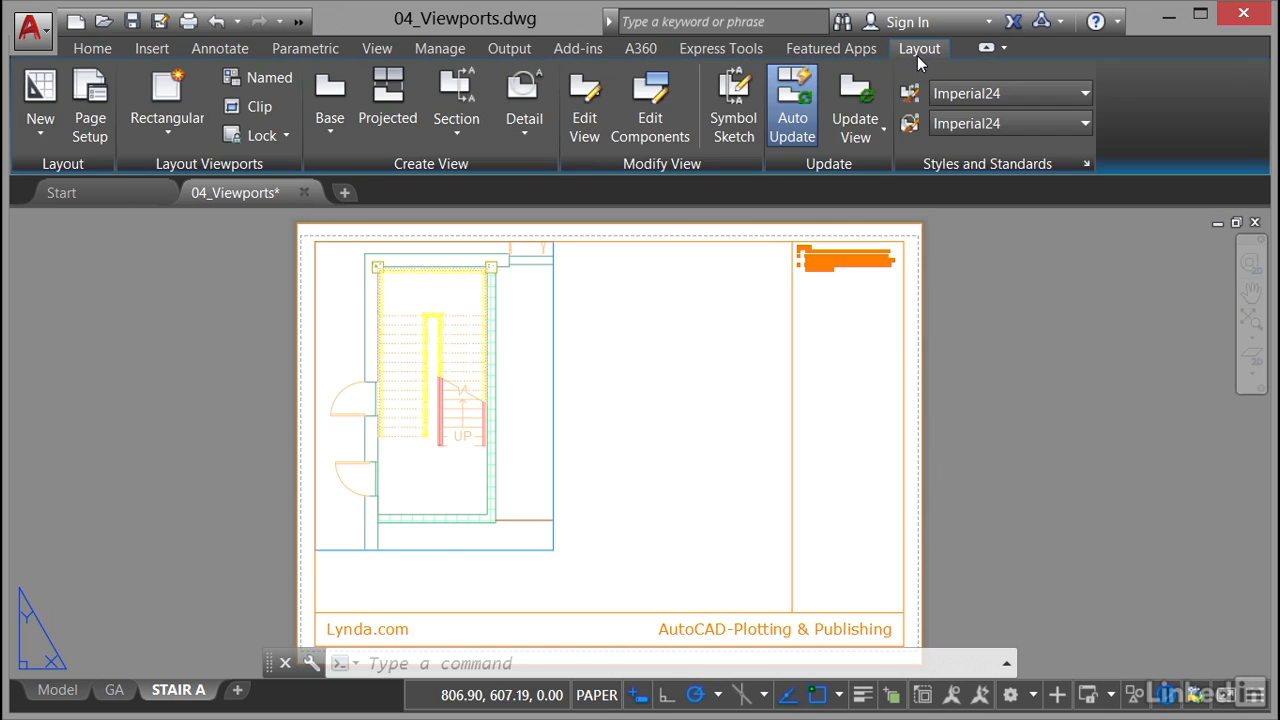
{"action": "mouse_move", "coordinate": [344, 236]}
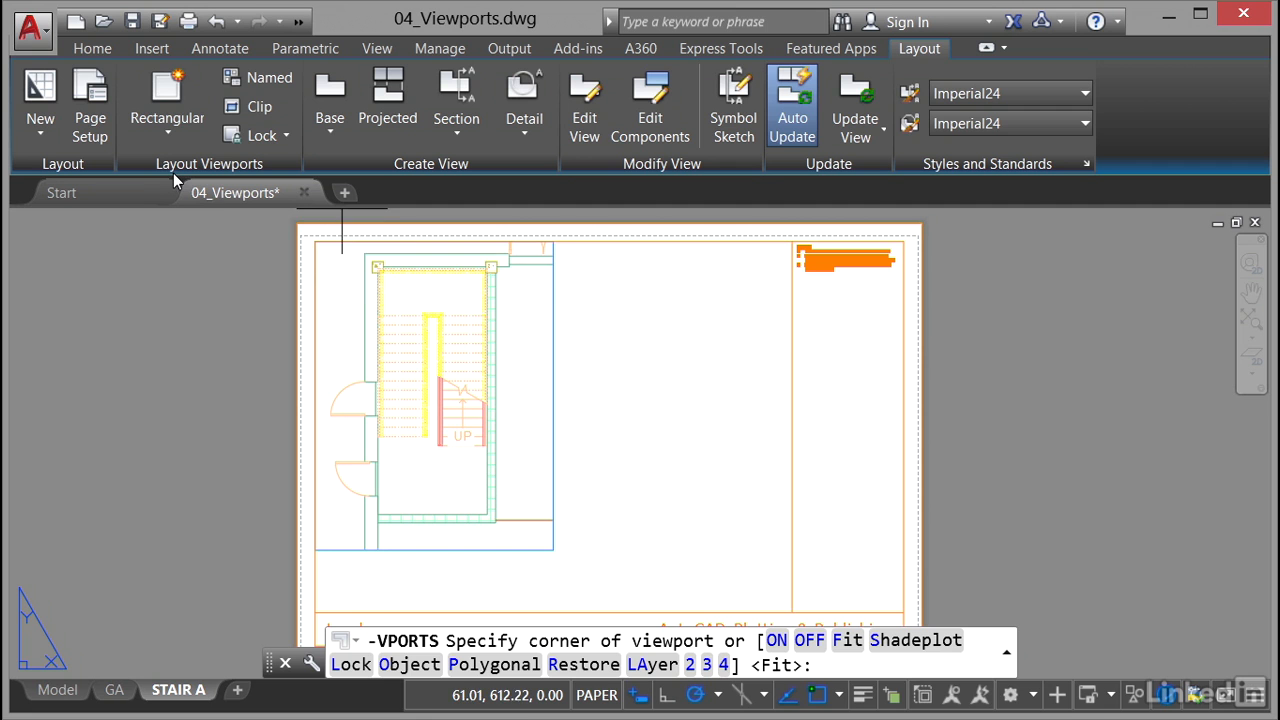
{"action": "mouse_move", "coordinate": [556, 240]}
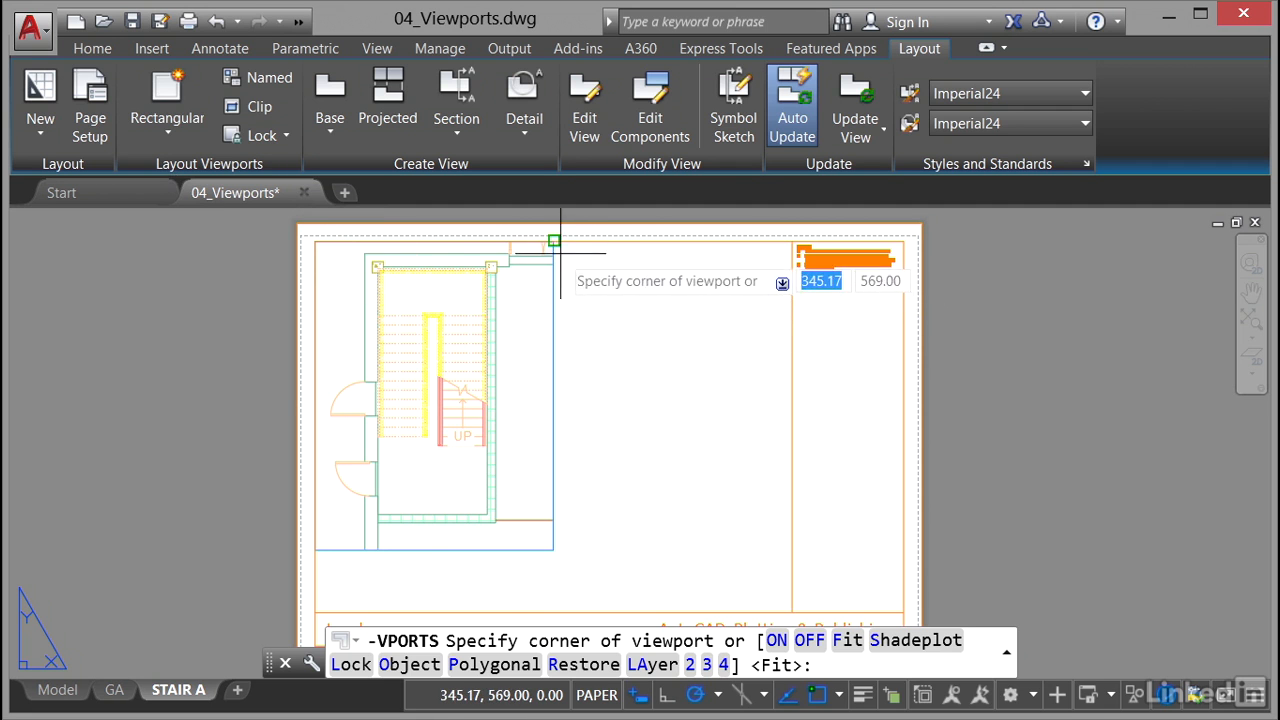
{"action": "mouse_move", "coordinate": [564, 238]}
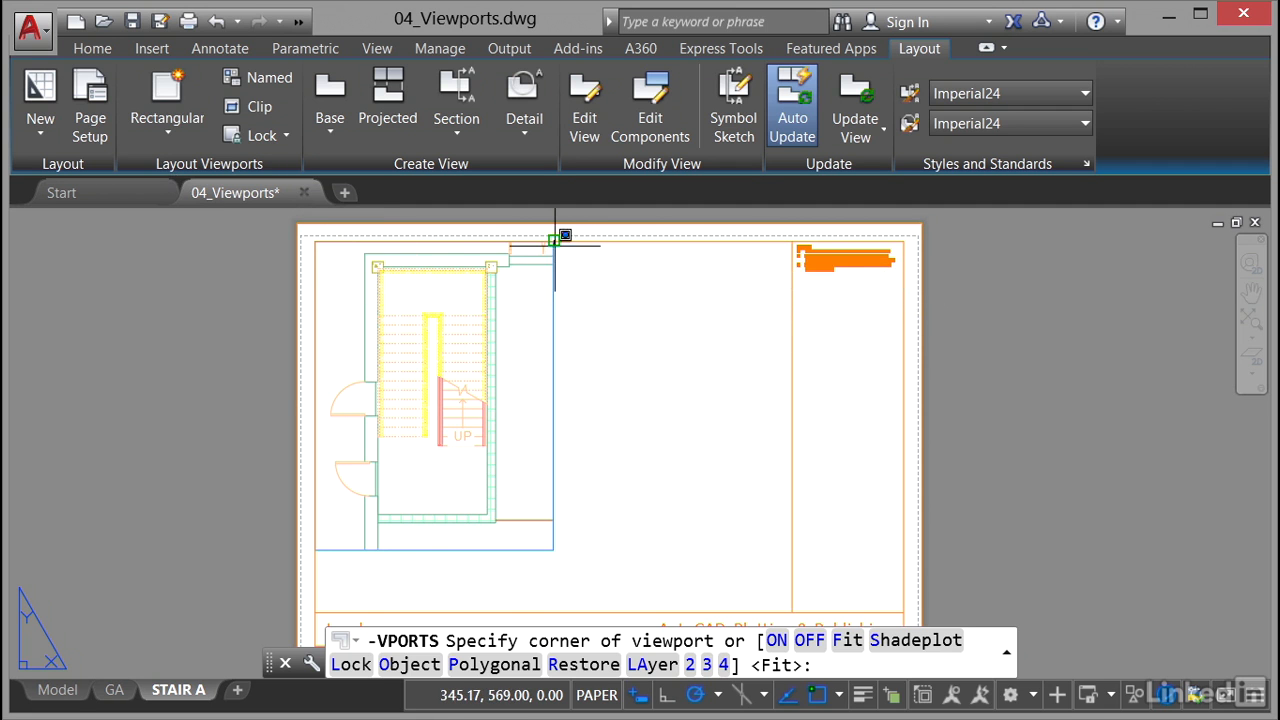
Step: Place the first corner of a new rectangular viewport beside the stair view
{"action": "left_click", "coordinate": [554, 240]}
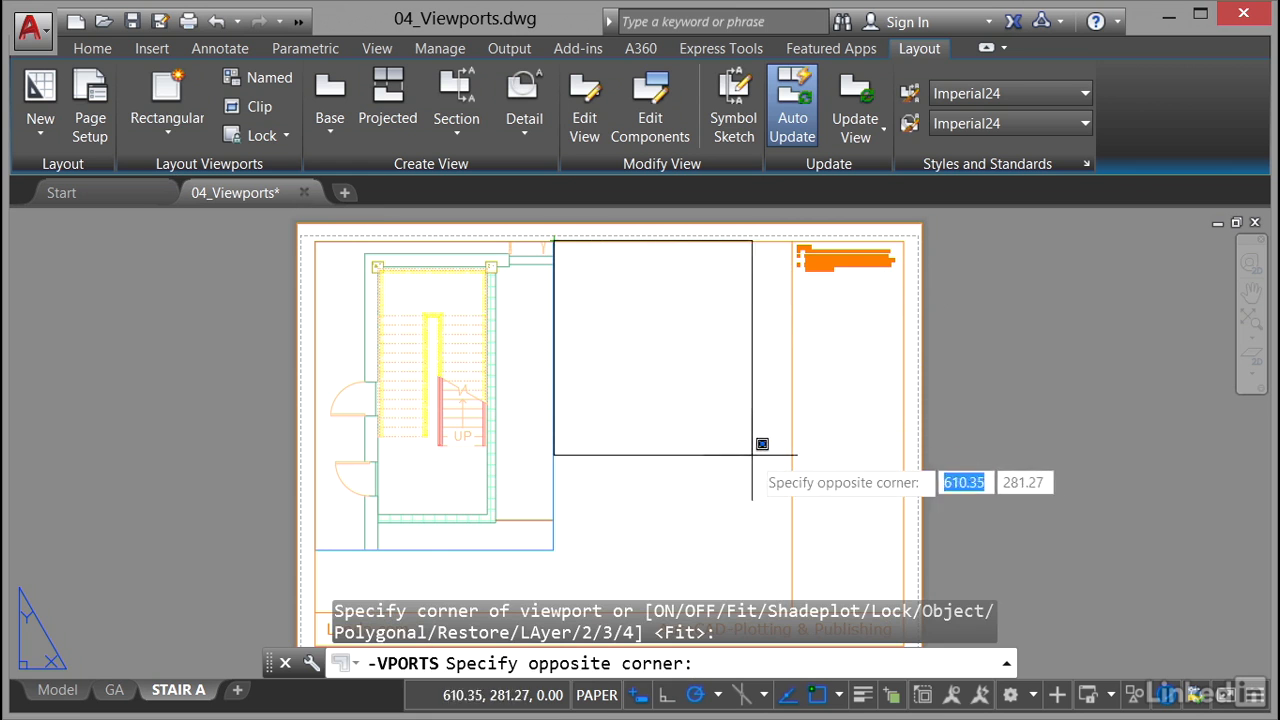
{"action": "mouse_move", "coordinate": [800, 420]}
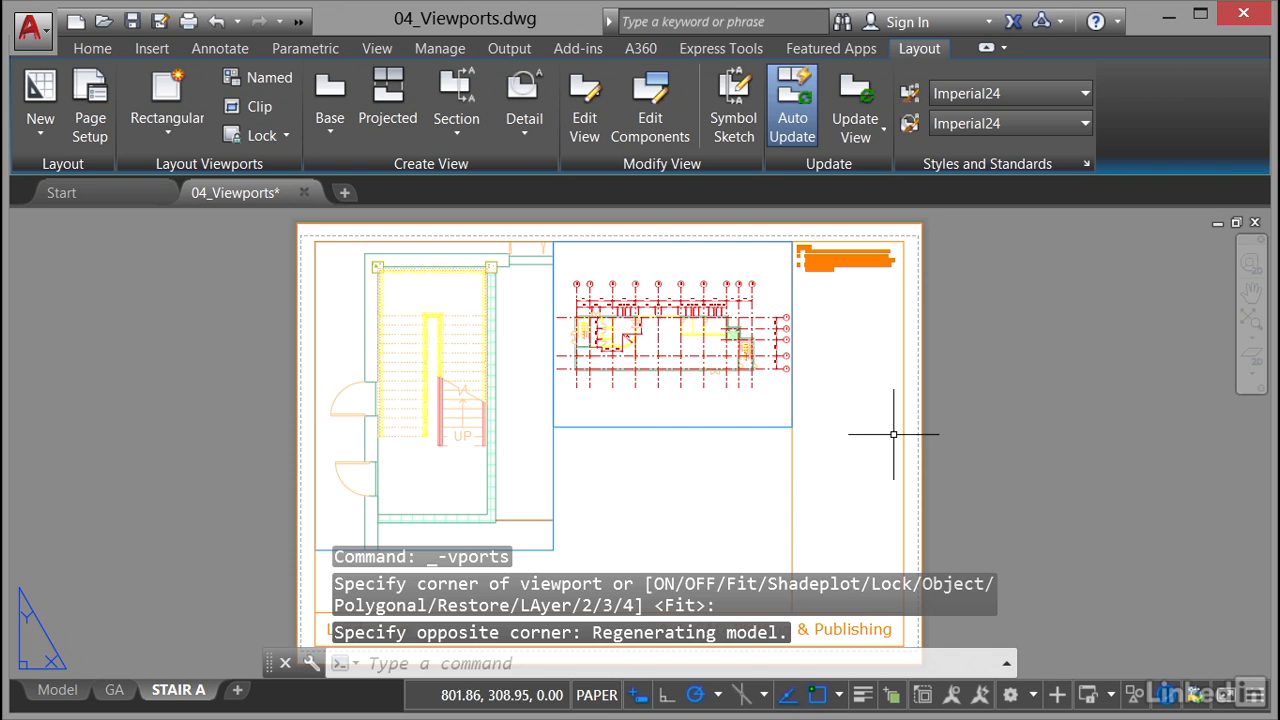
{"action": "mouse_move", "coordinate": [694, 358]}
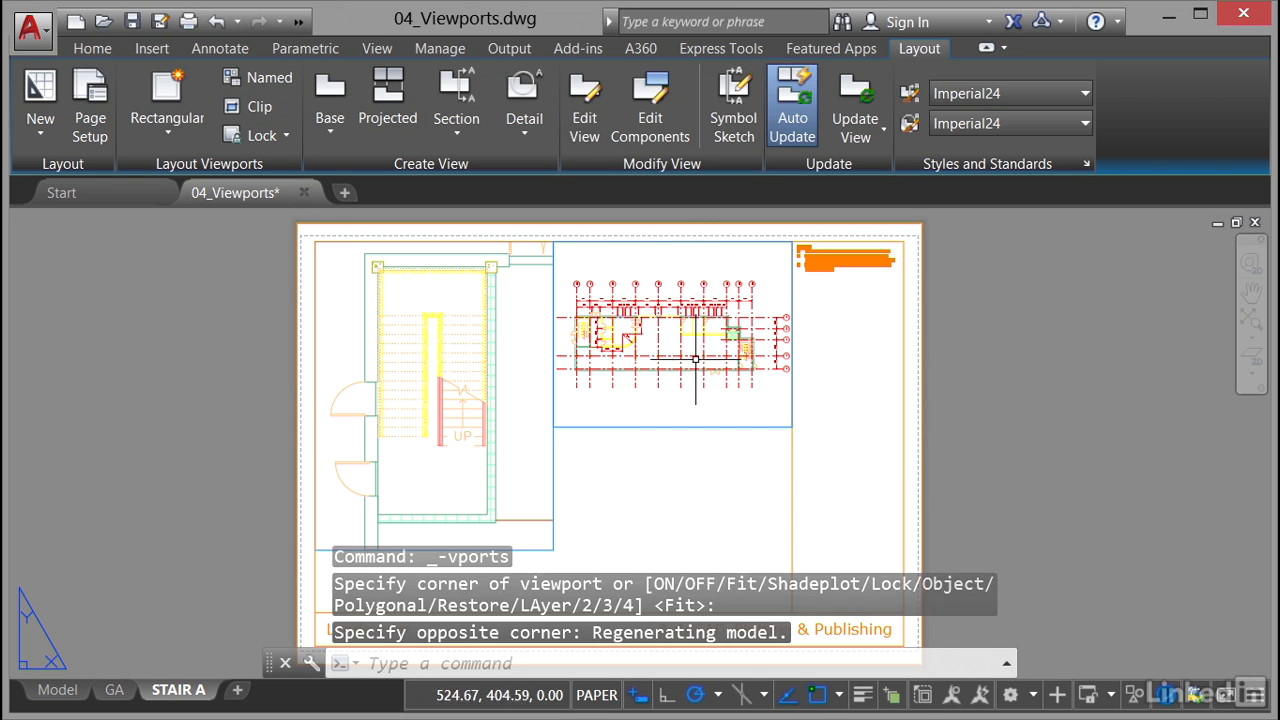
{"action": "mouse_move", "coordinate": [642, 496]}
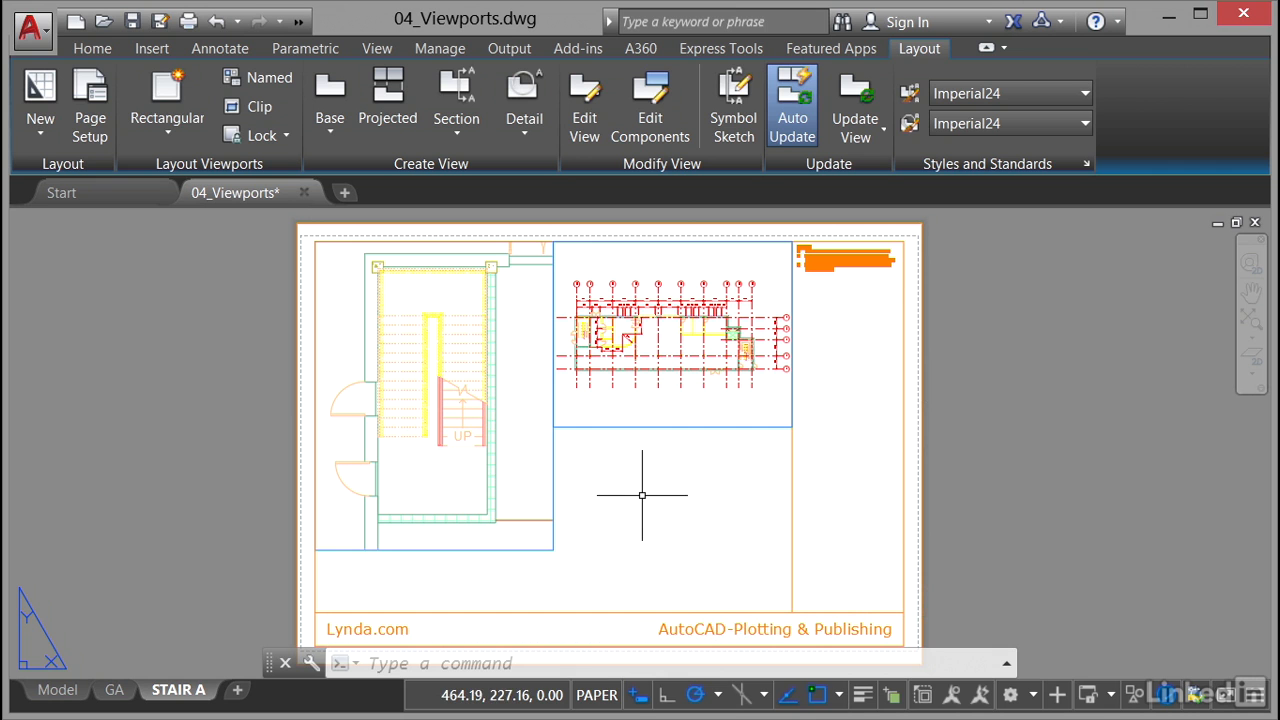
{"action": "mouse_move", "coordinate": [648, 292]}
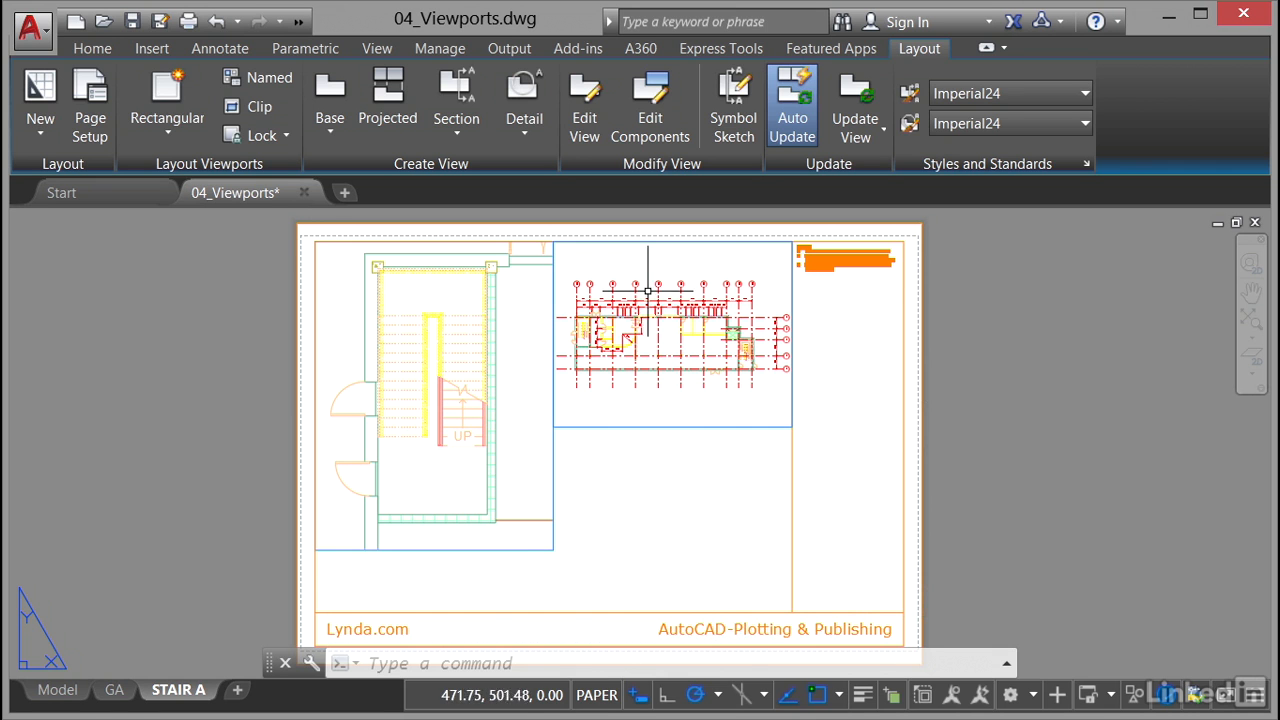
Step: Activate the new floor-plan viewport and choose a Custom scale from the status-bar scale list
{"action": "double_click", "coordinate": [672, 330]}
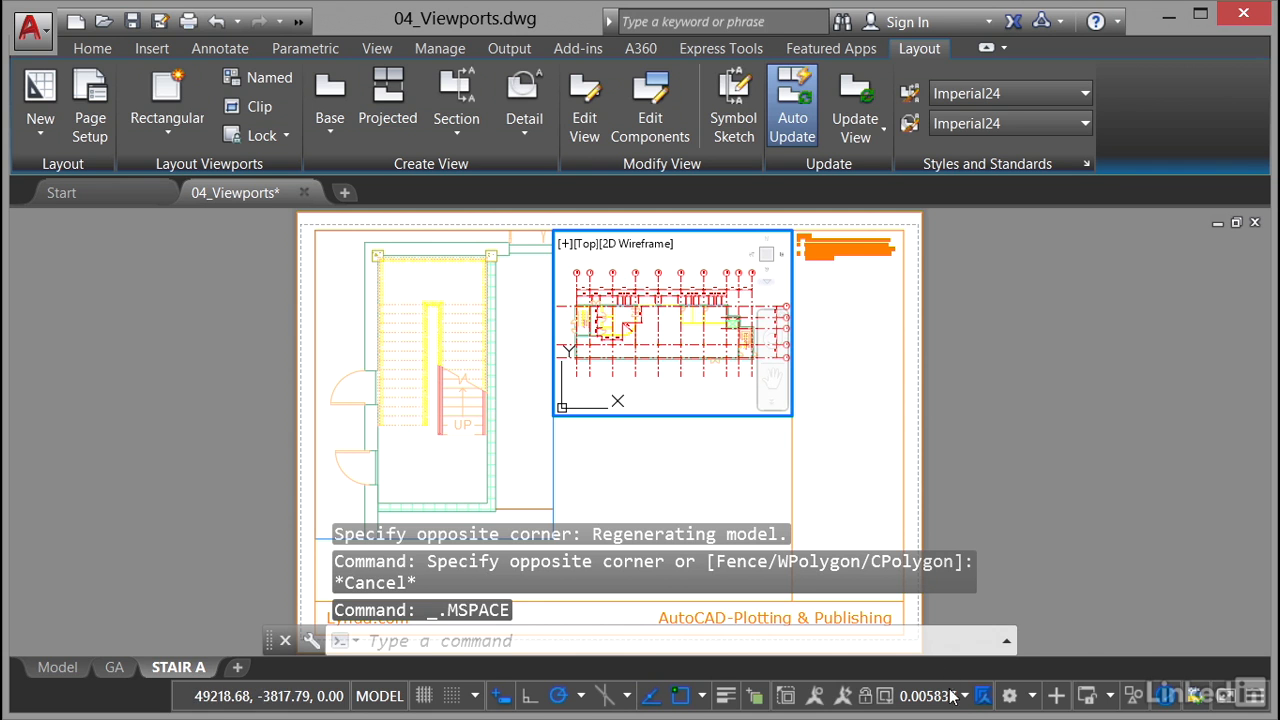
{"action": "left_click", "coordinate": [964, 696]}
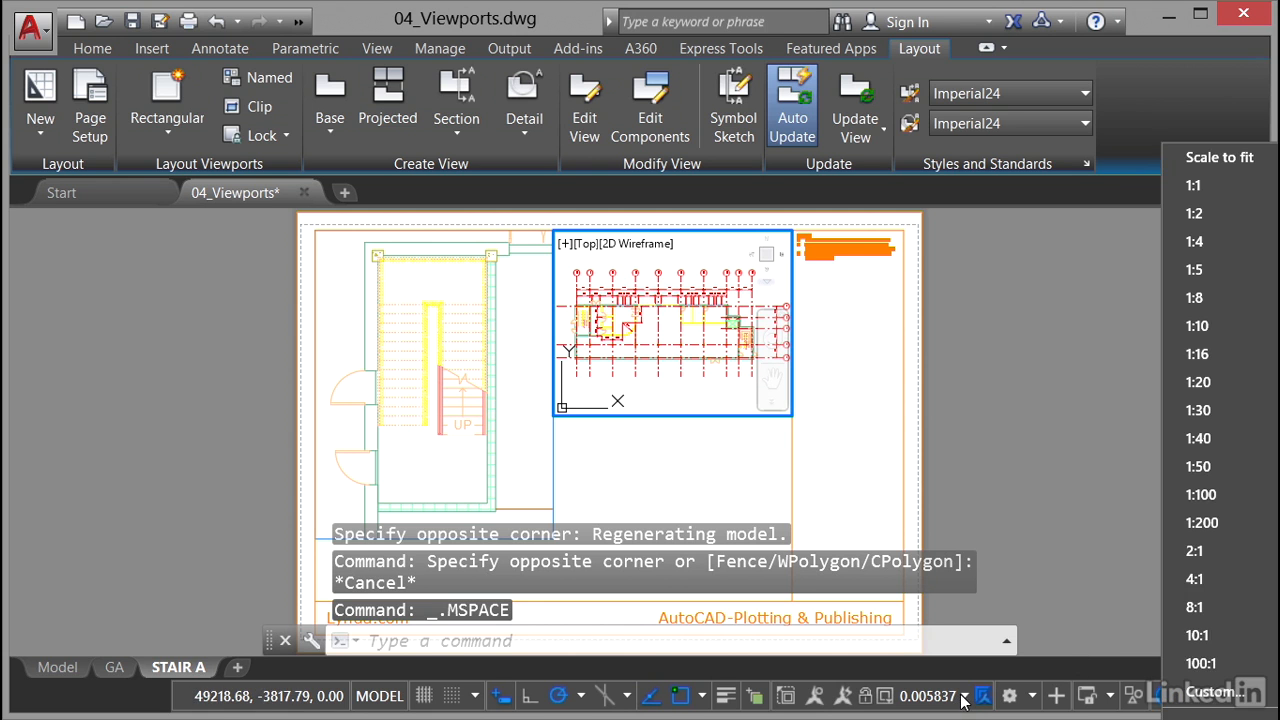
{"action": "mouse_move", "coordinate": [1200, 522]}
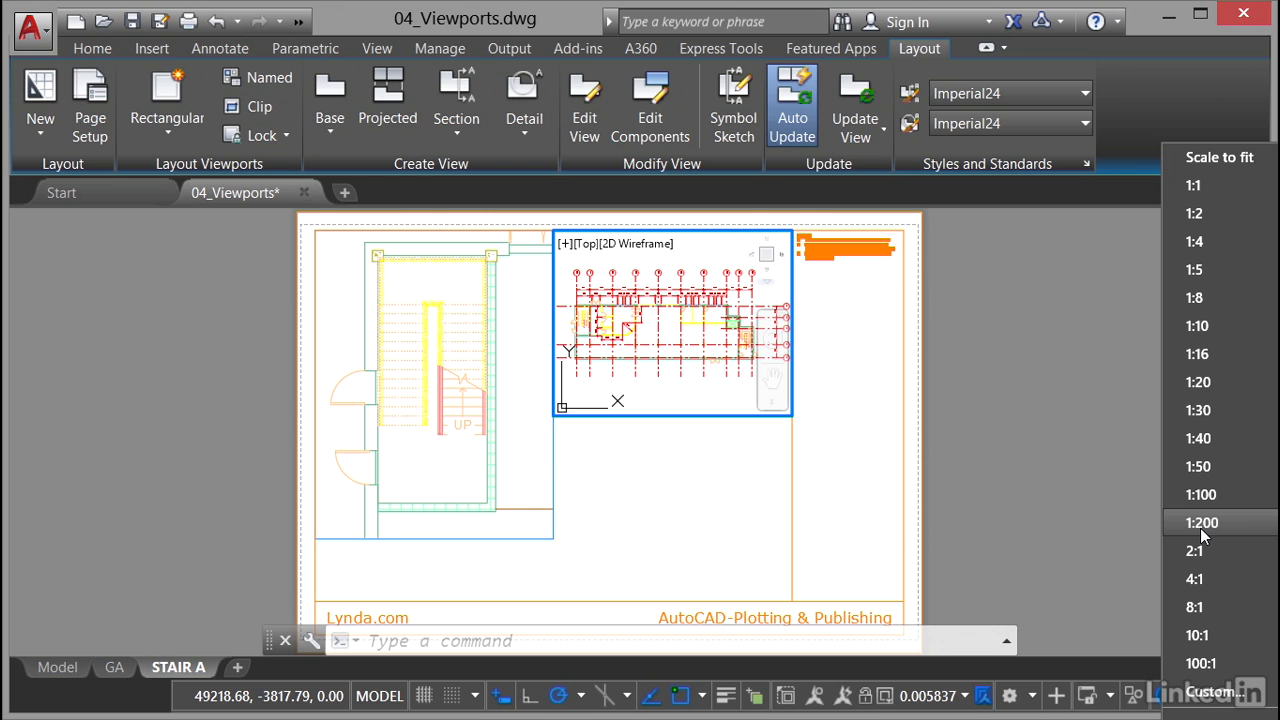
{"action": "mouse_move", "coordinate": [1210, 692]}
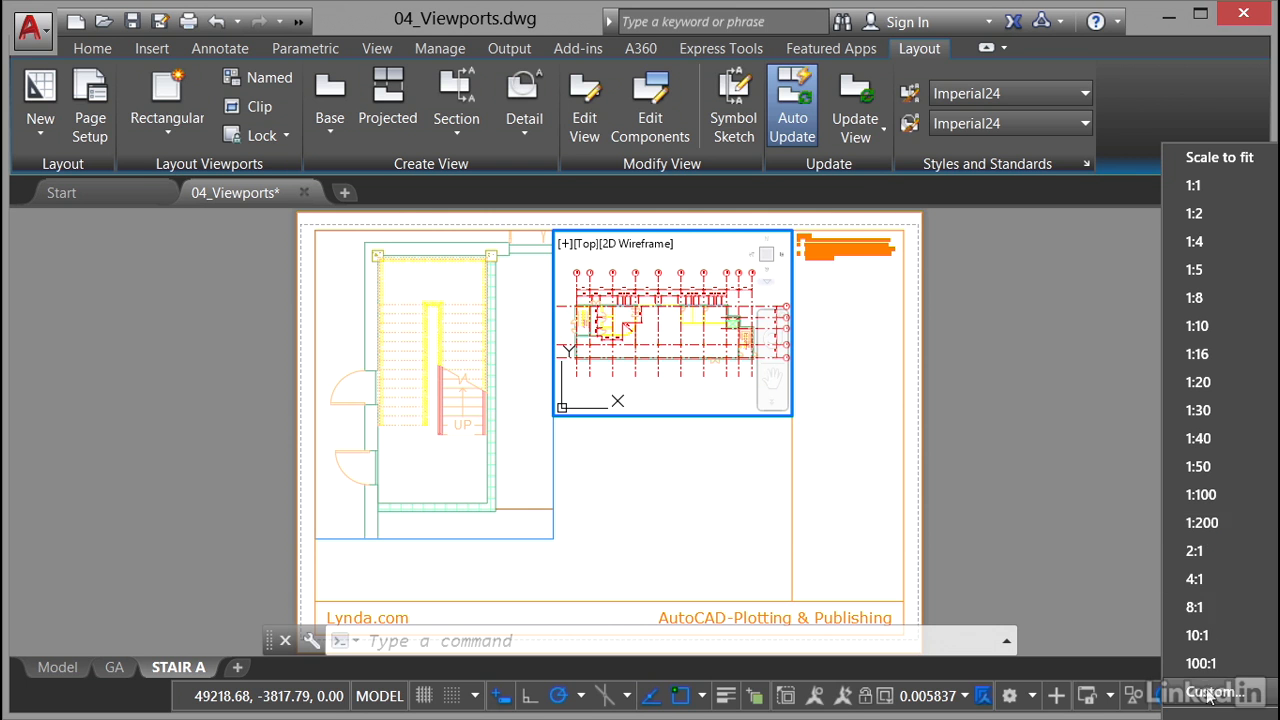
{"action": "left_click", "coordinate": [1212, 692]}
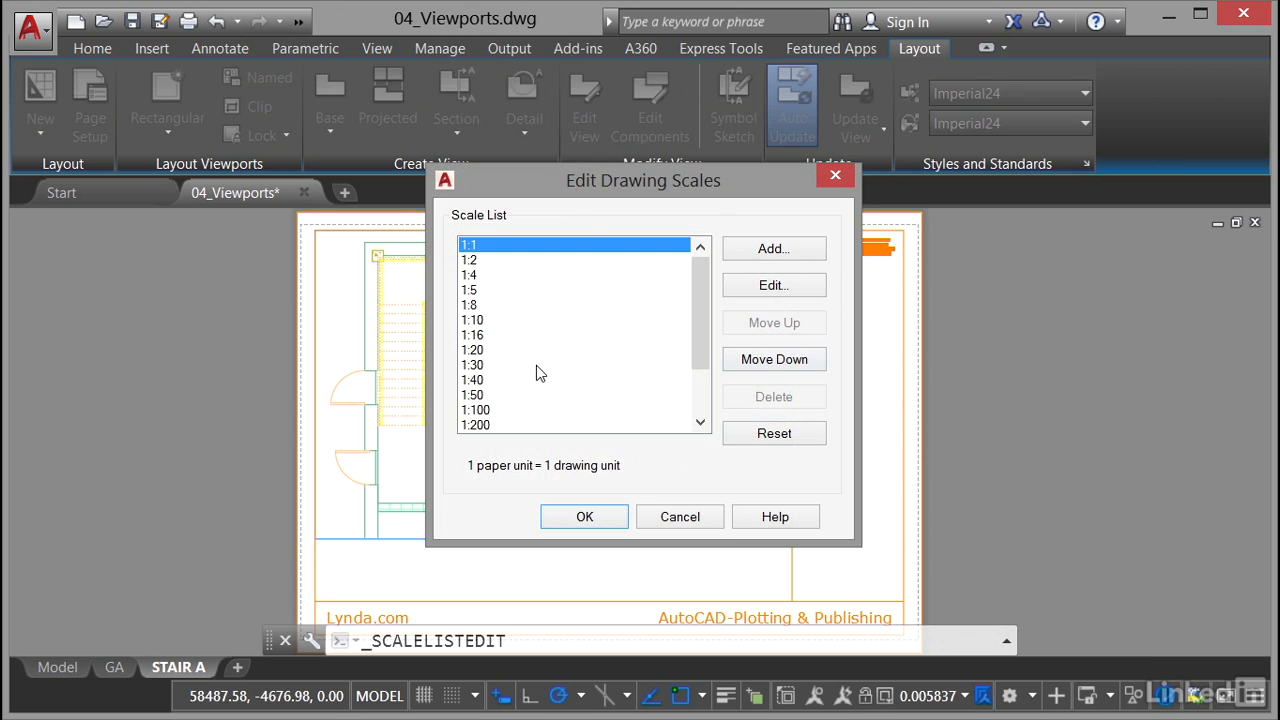
Step: Cancel the Add Scale form and select the existing 1:200 entry in Edit Drawing Scales
{"action": "left_click", "coordinate": [772, 248]}
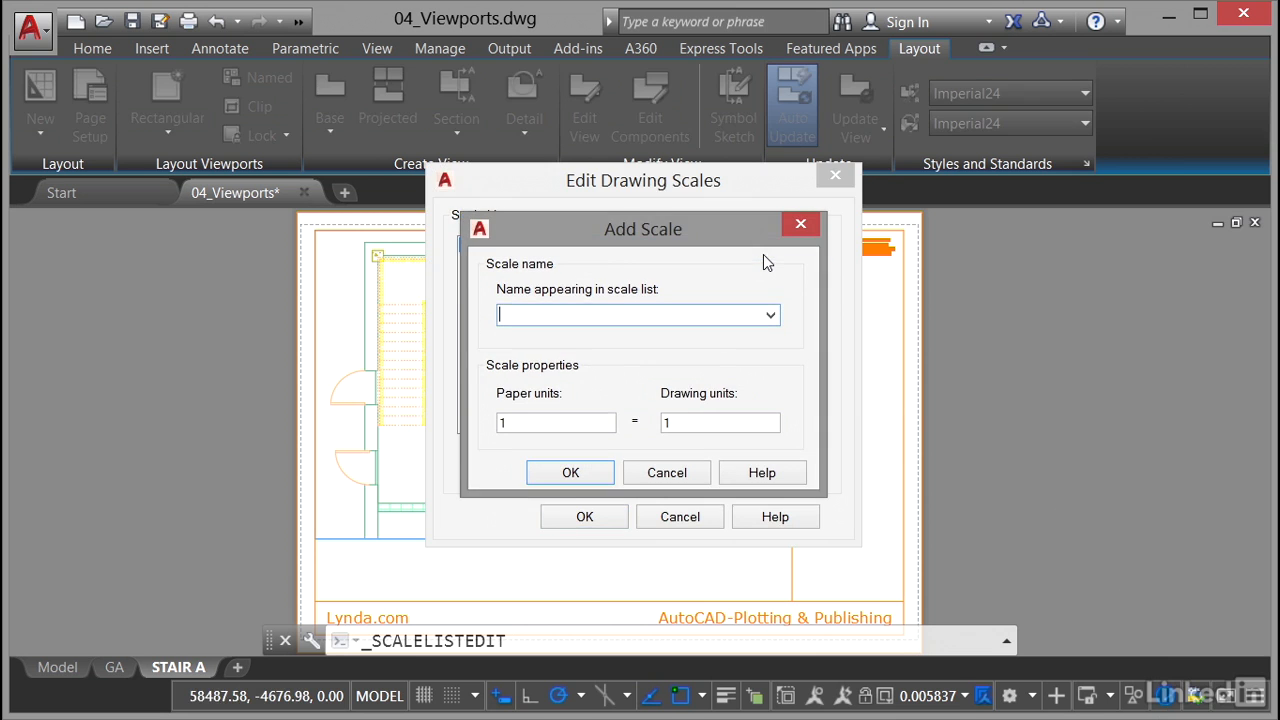
{"action": "mouse_move", "coordinate": [612, 320]}
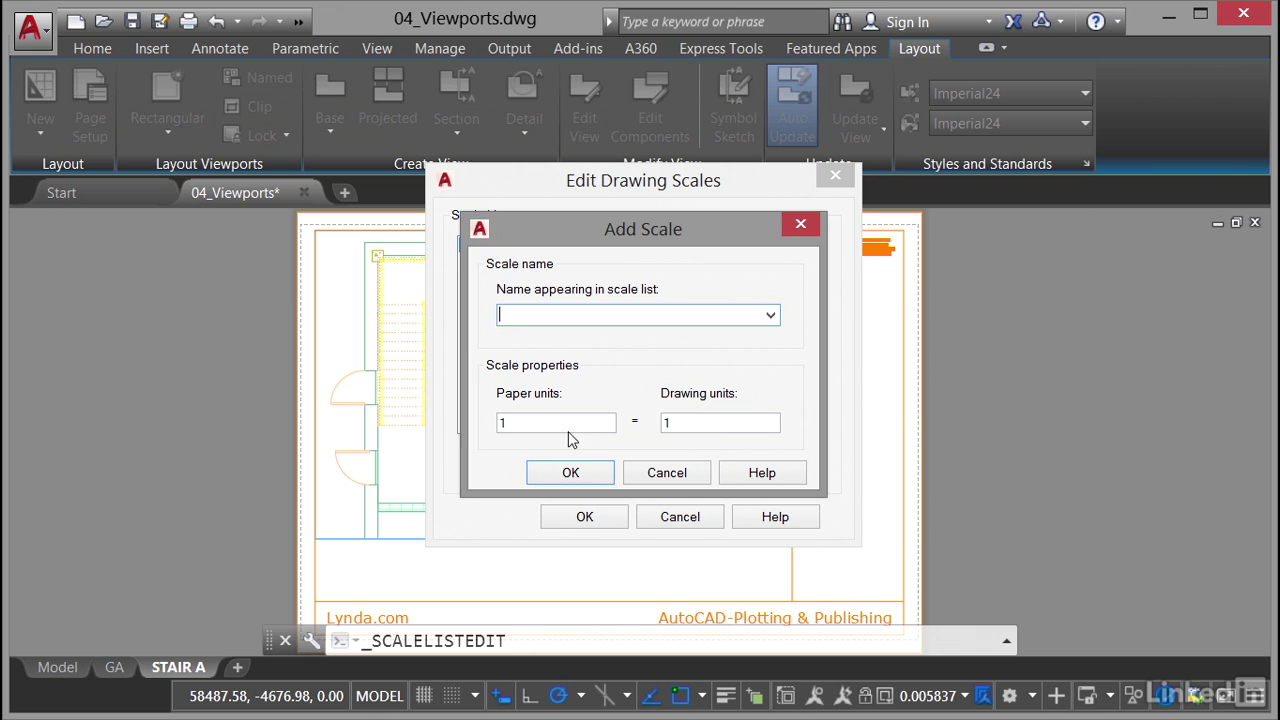
{"action": "mouse_move", "coordinate": [570, 472]}
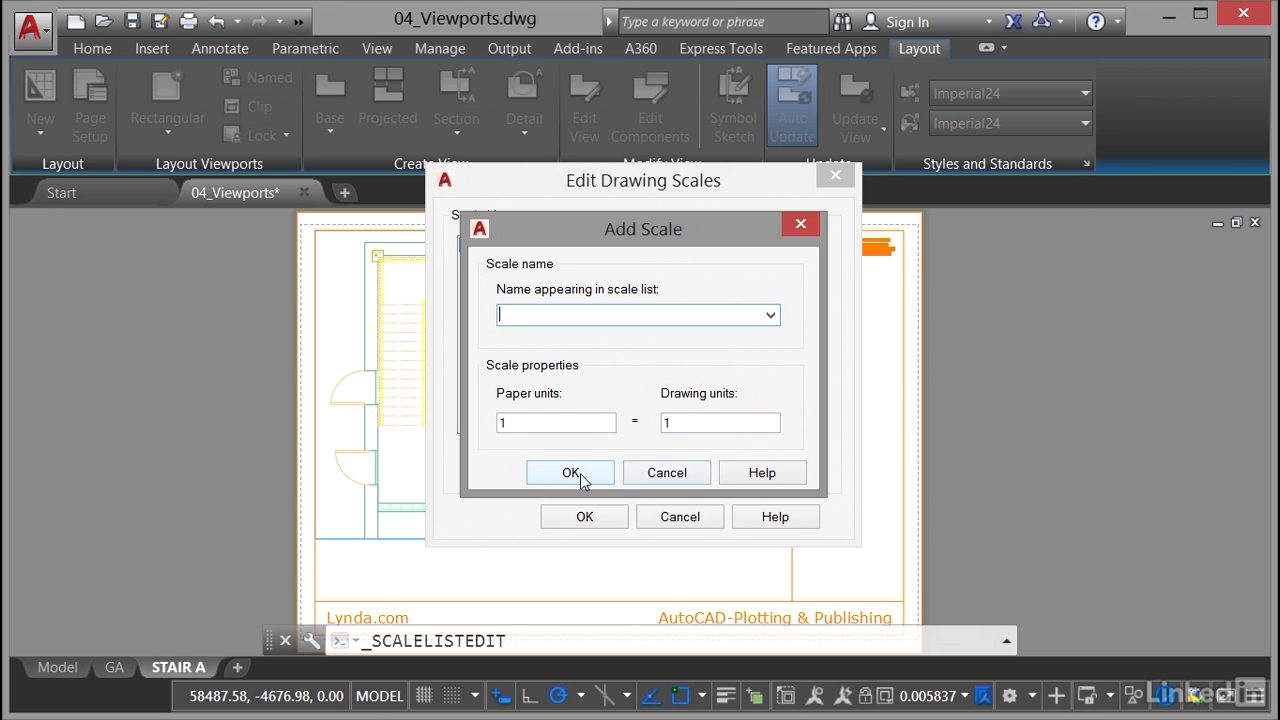
{"action": "left_click", "coordinate": [570, 472]}
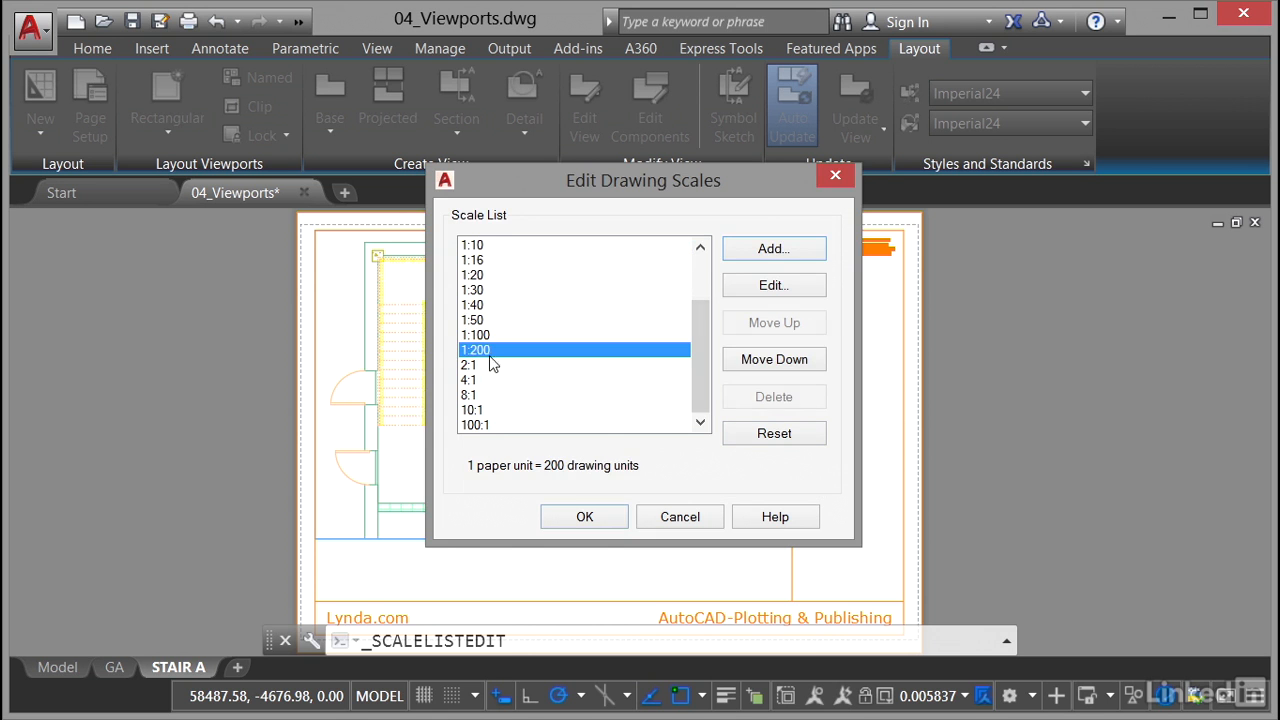
{"action": "left_click", "coordinate": [584, 516]}
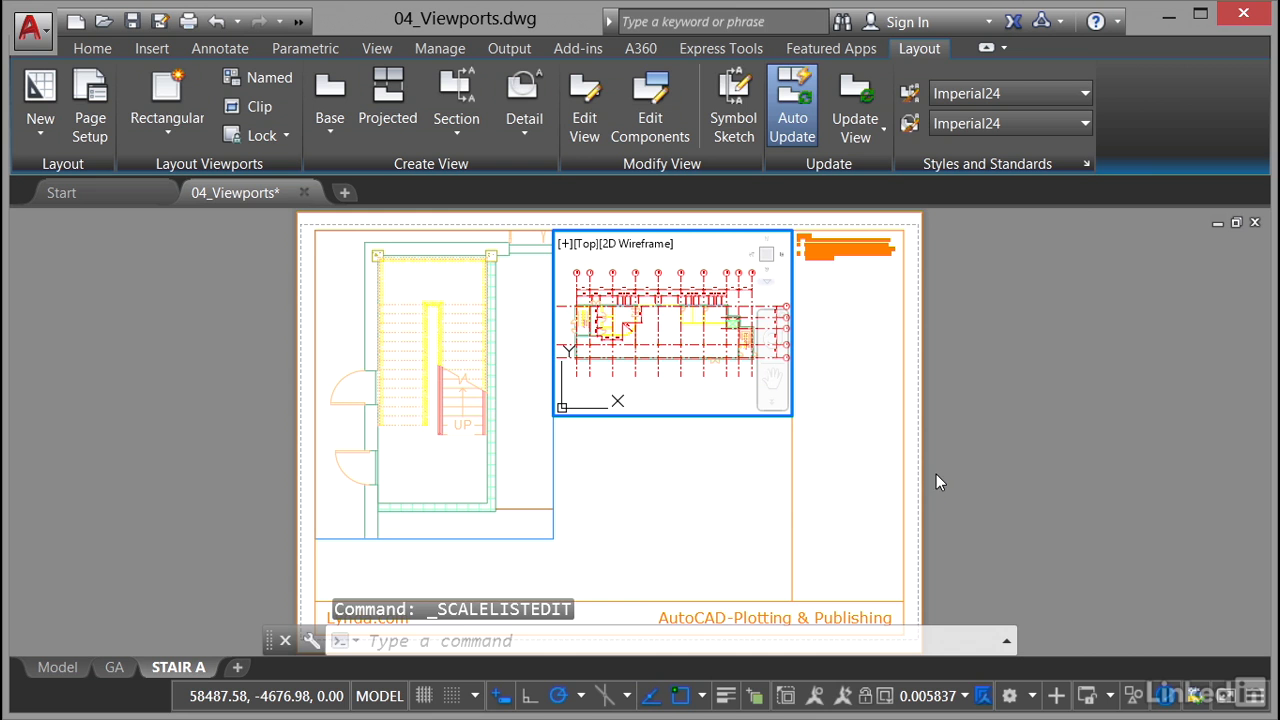